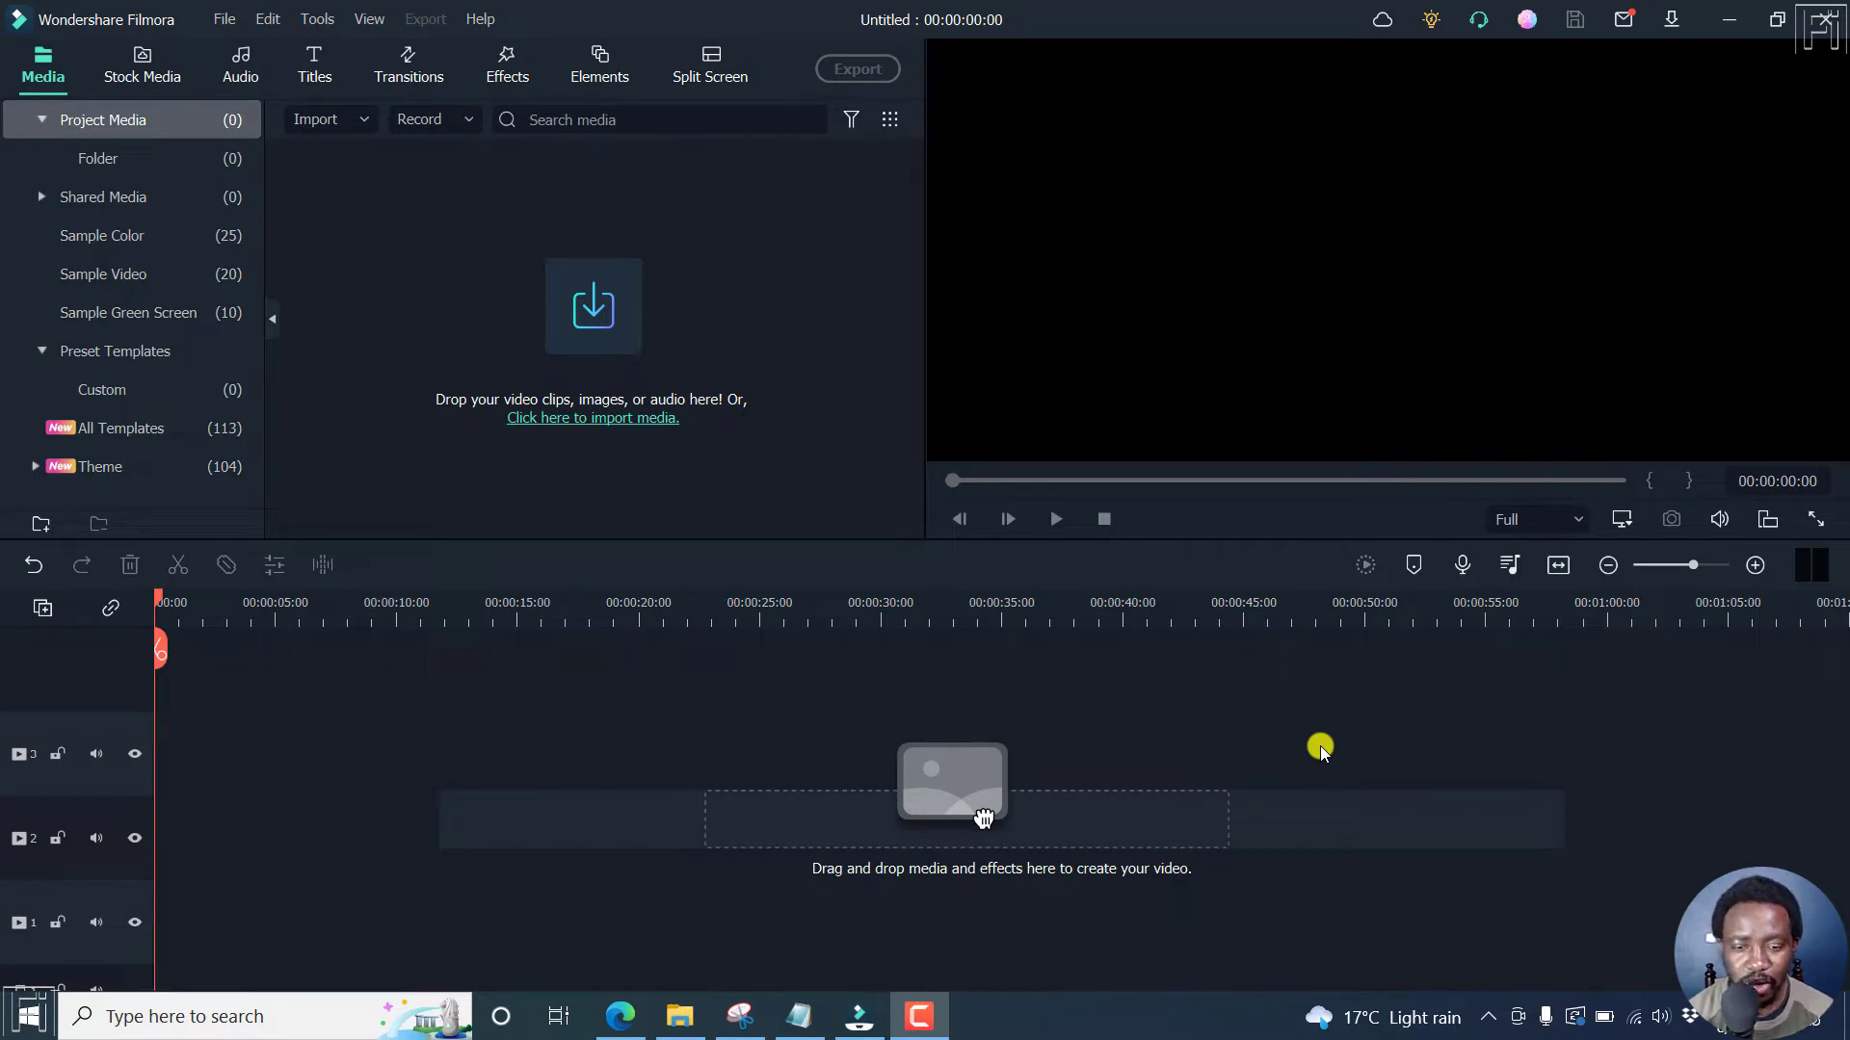
mouse_move(491, 540)
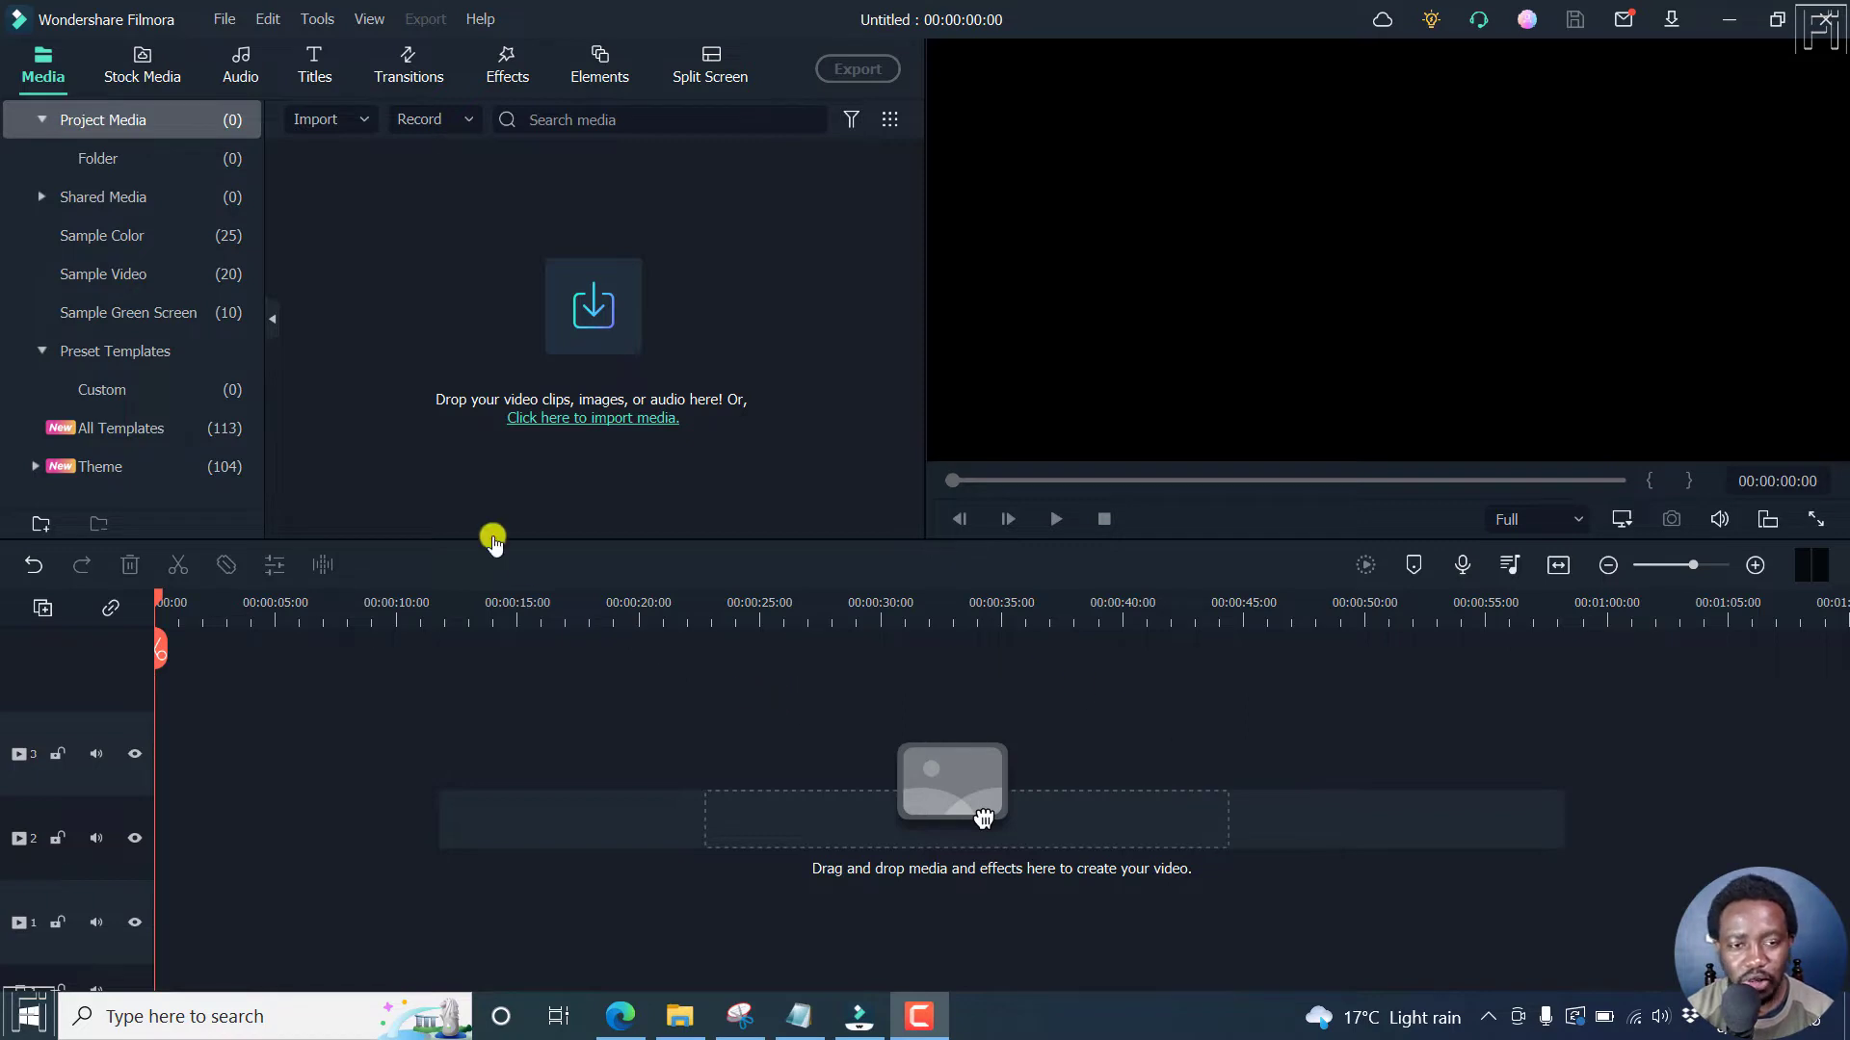
mouse_move(312, 218)
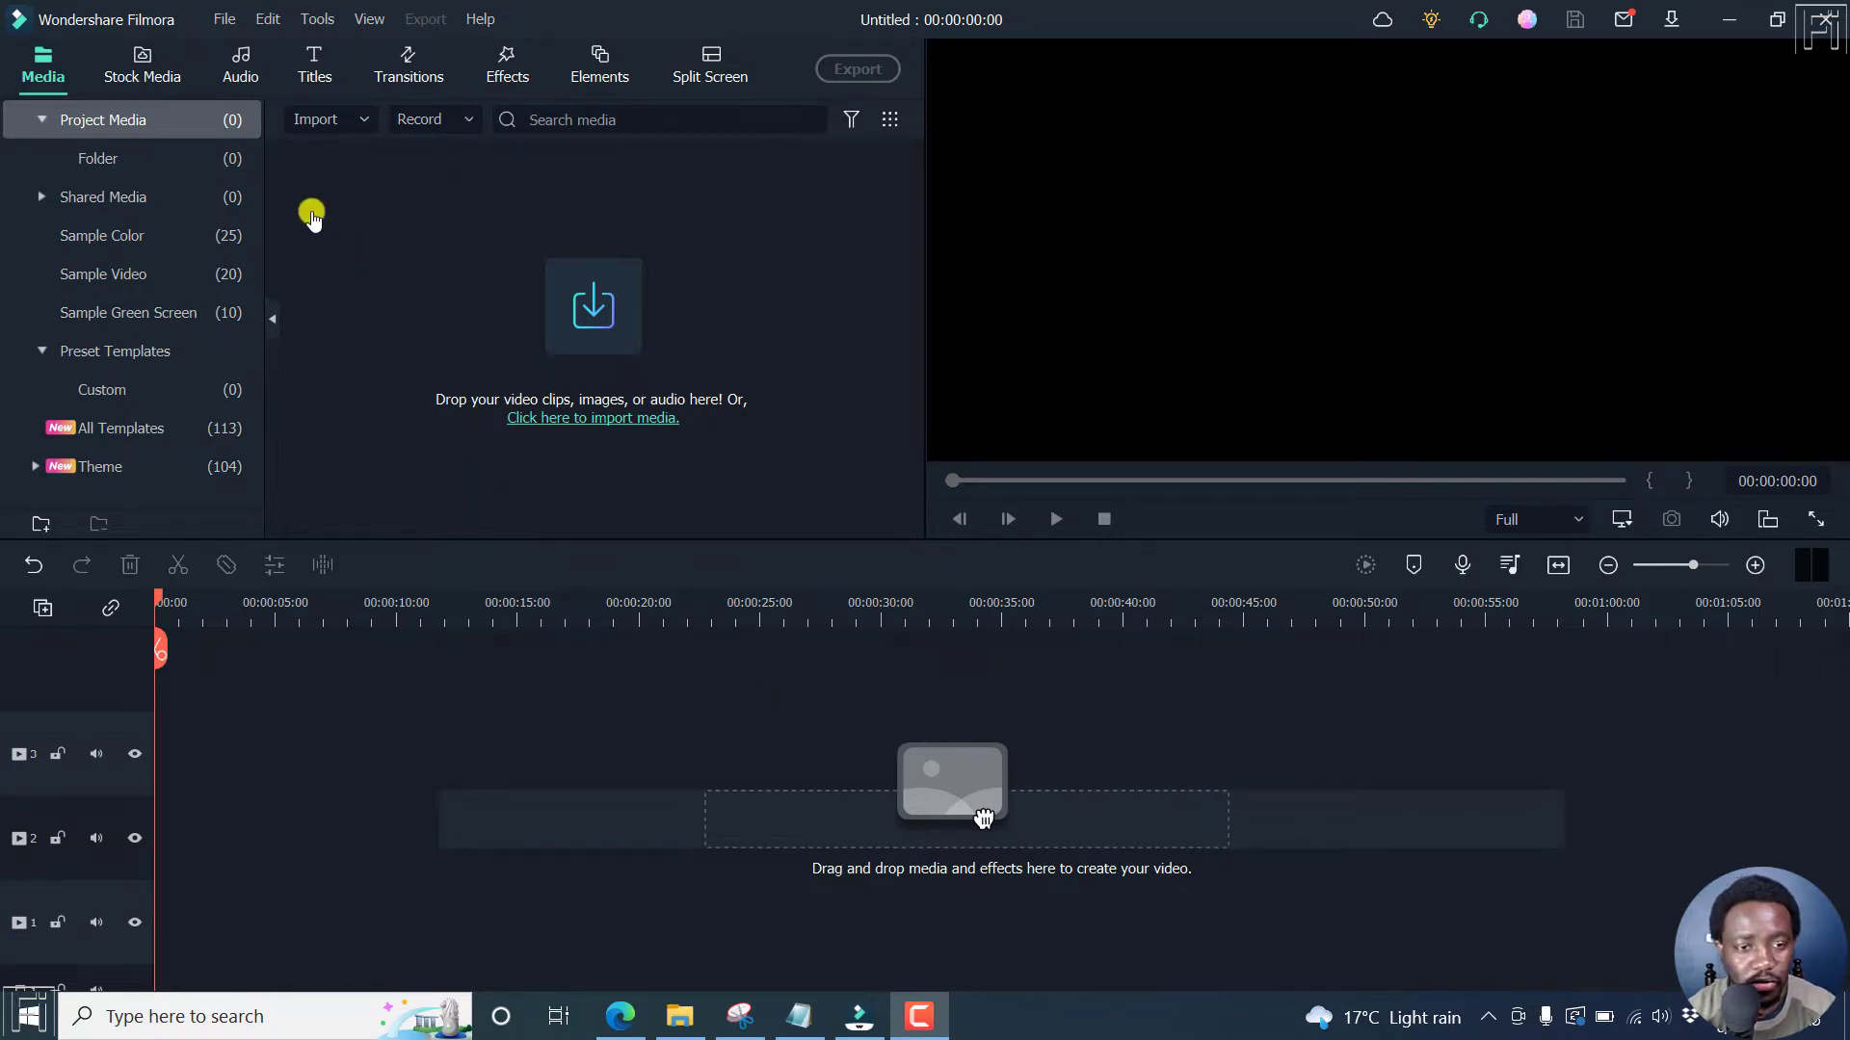
Step: Place the downloaded beach aerial stock clip onto the timeline's video track
click(140, 66)
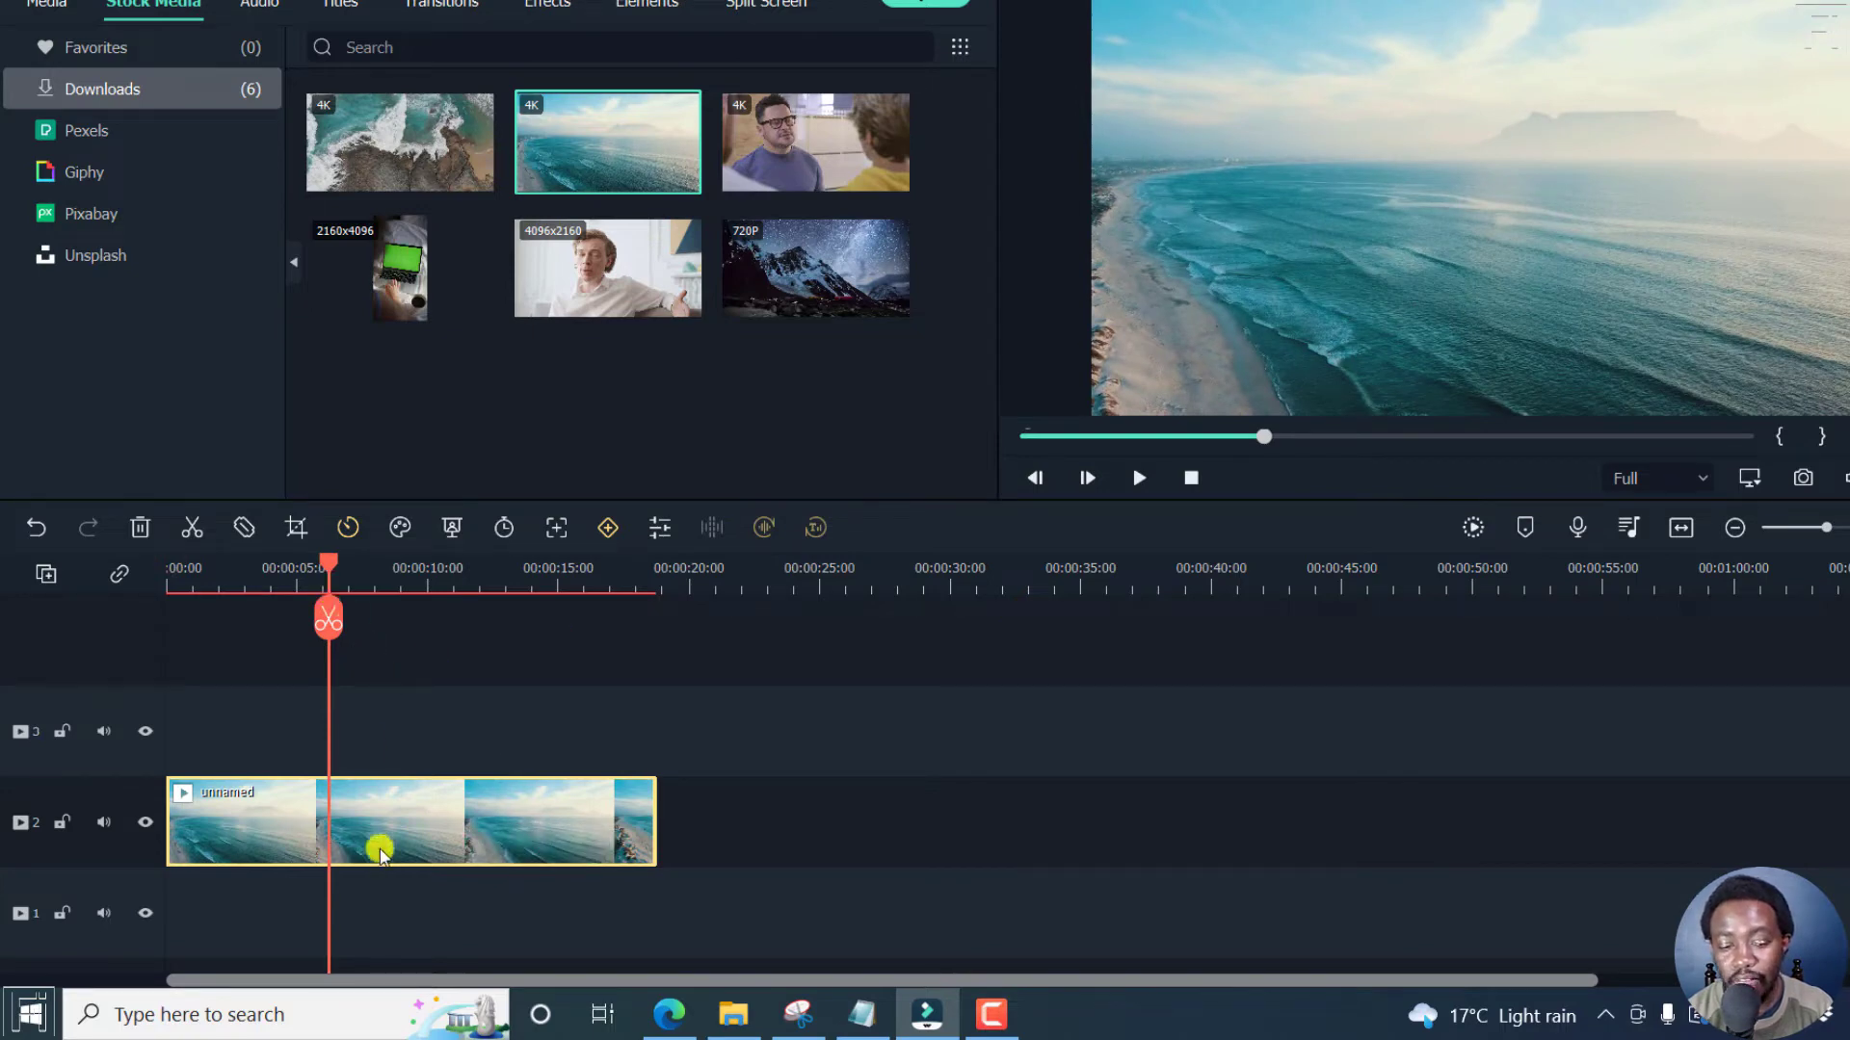
mouse_move(99, 564)
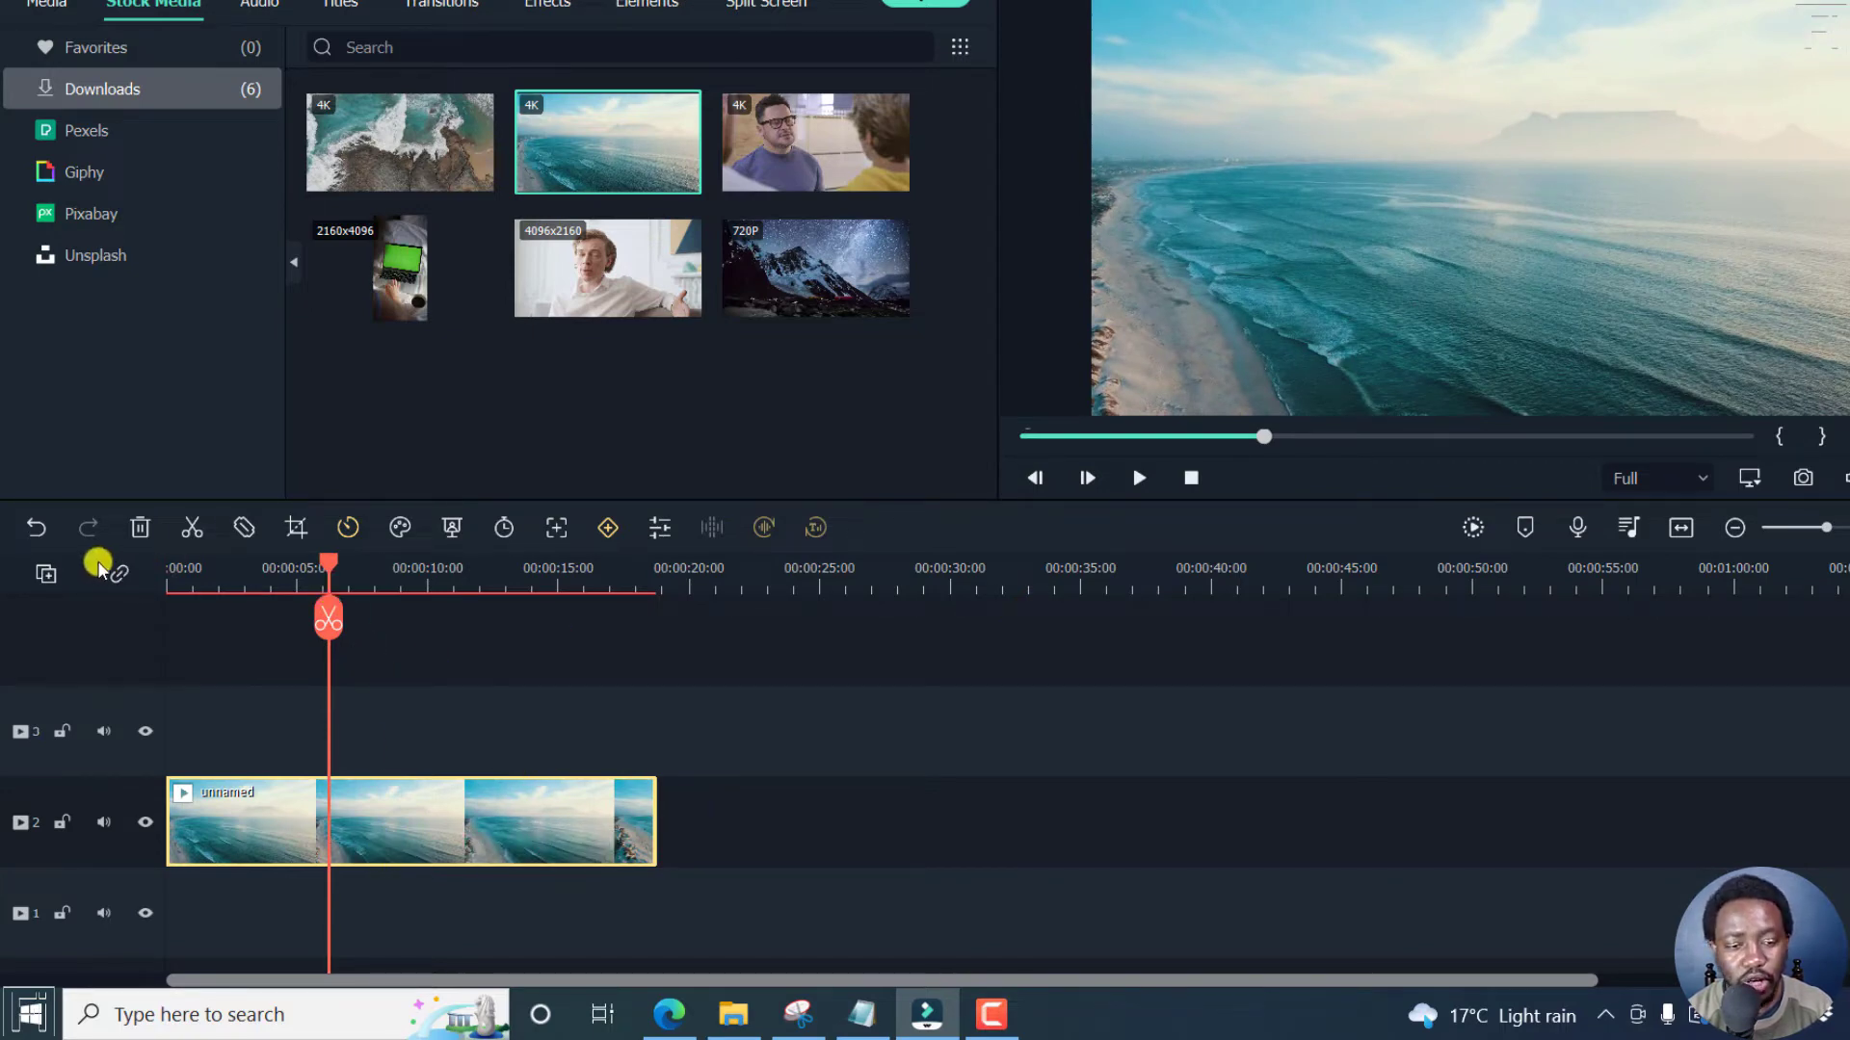
mouse_move(366, 634)
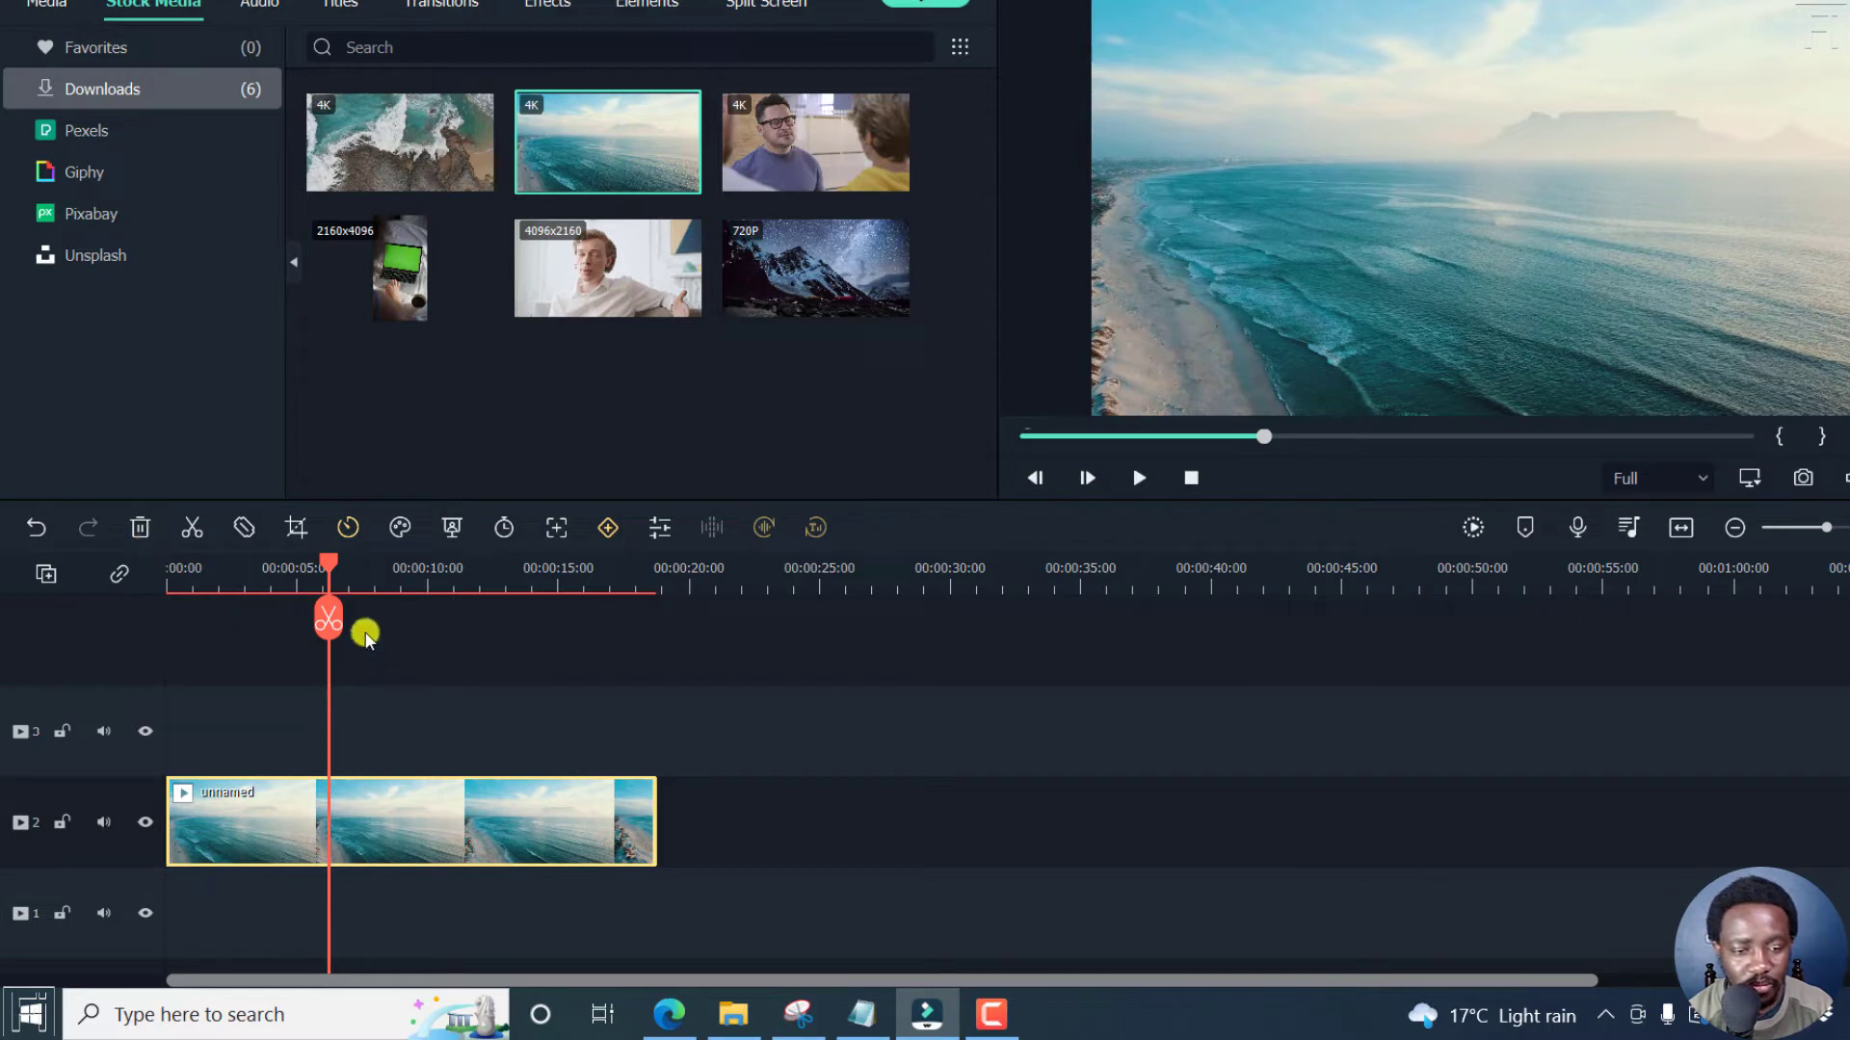
mouse_move(293, 528)
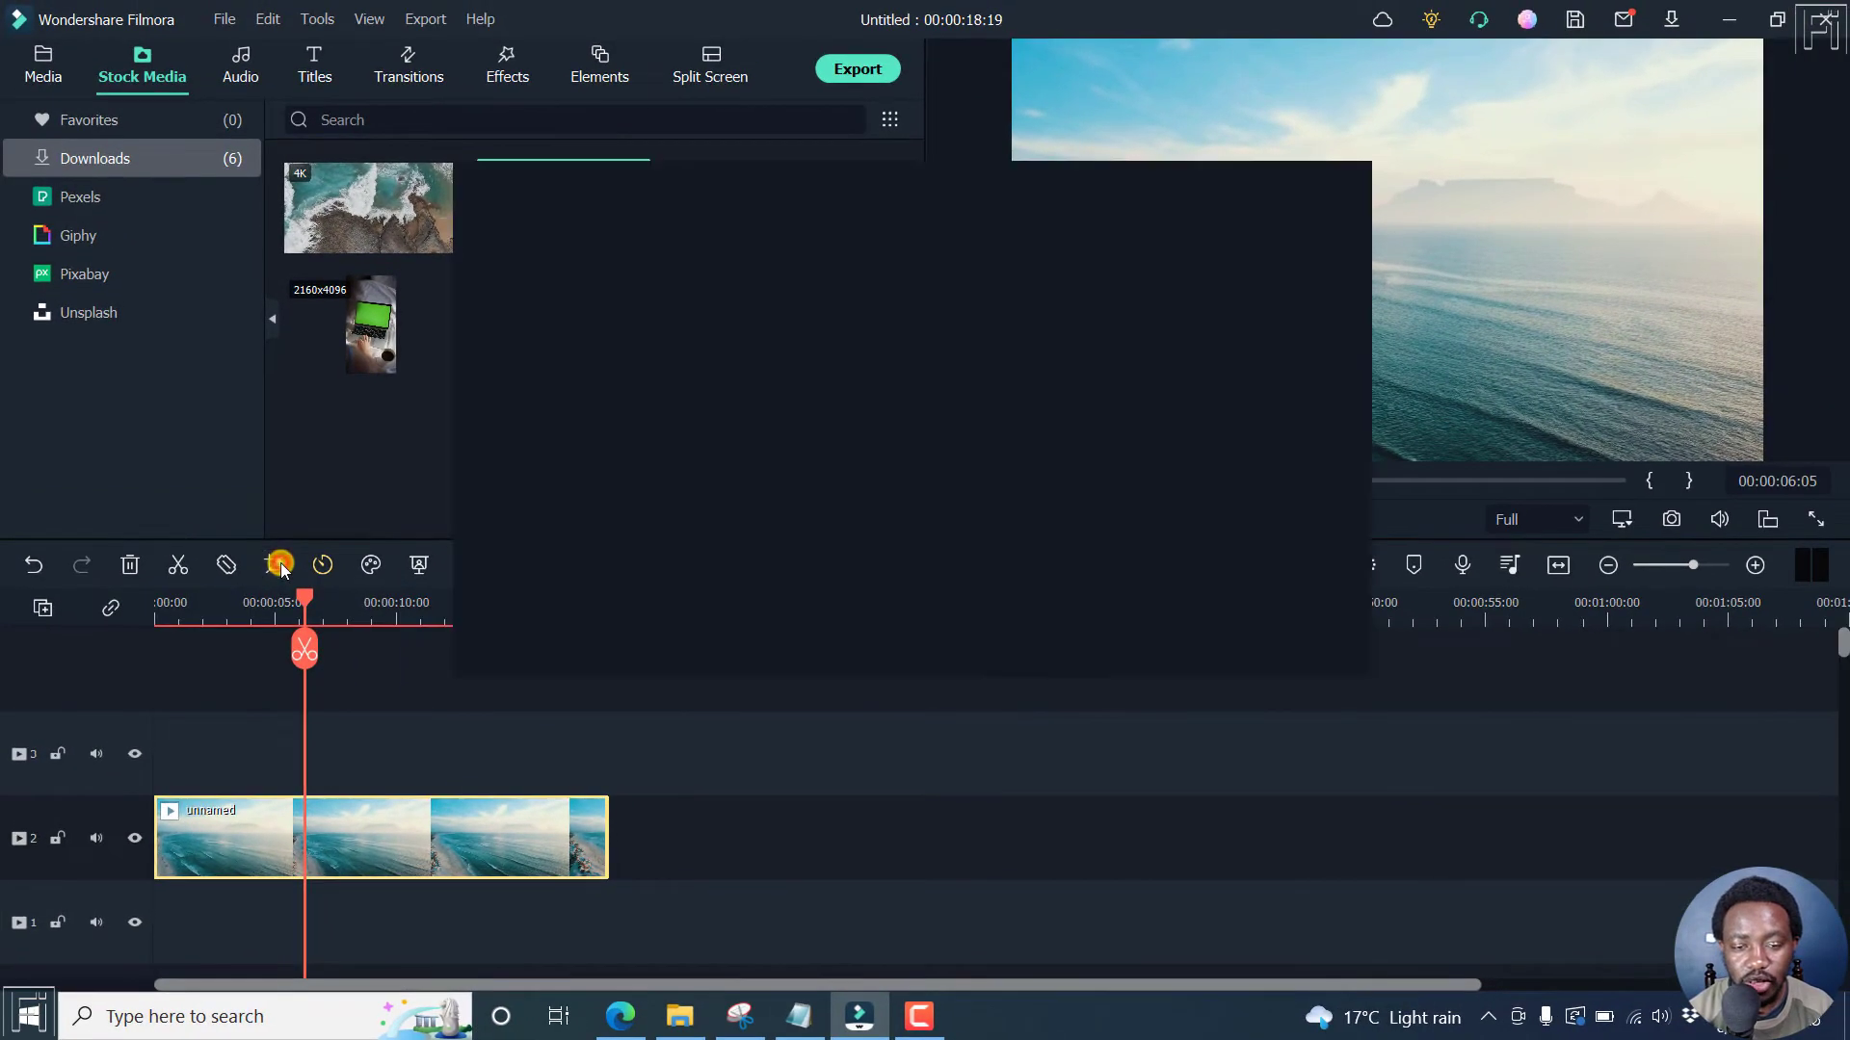
Step: Bring up Crop and Zoom for the beach clip, glance at Pan & Zoom, return to the full 16:9 Crop view
click(282, 565)
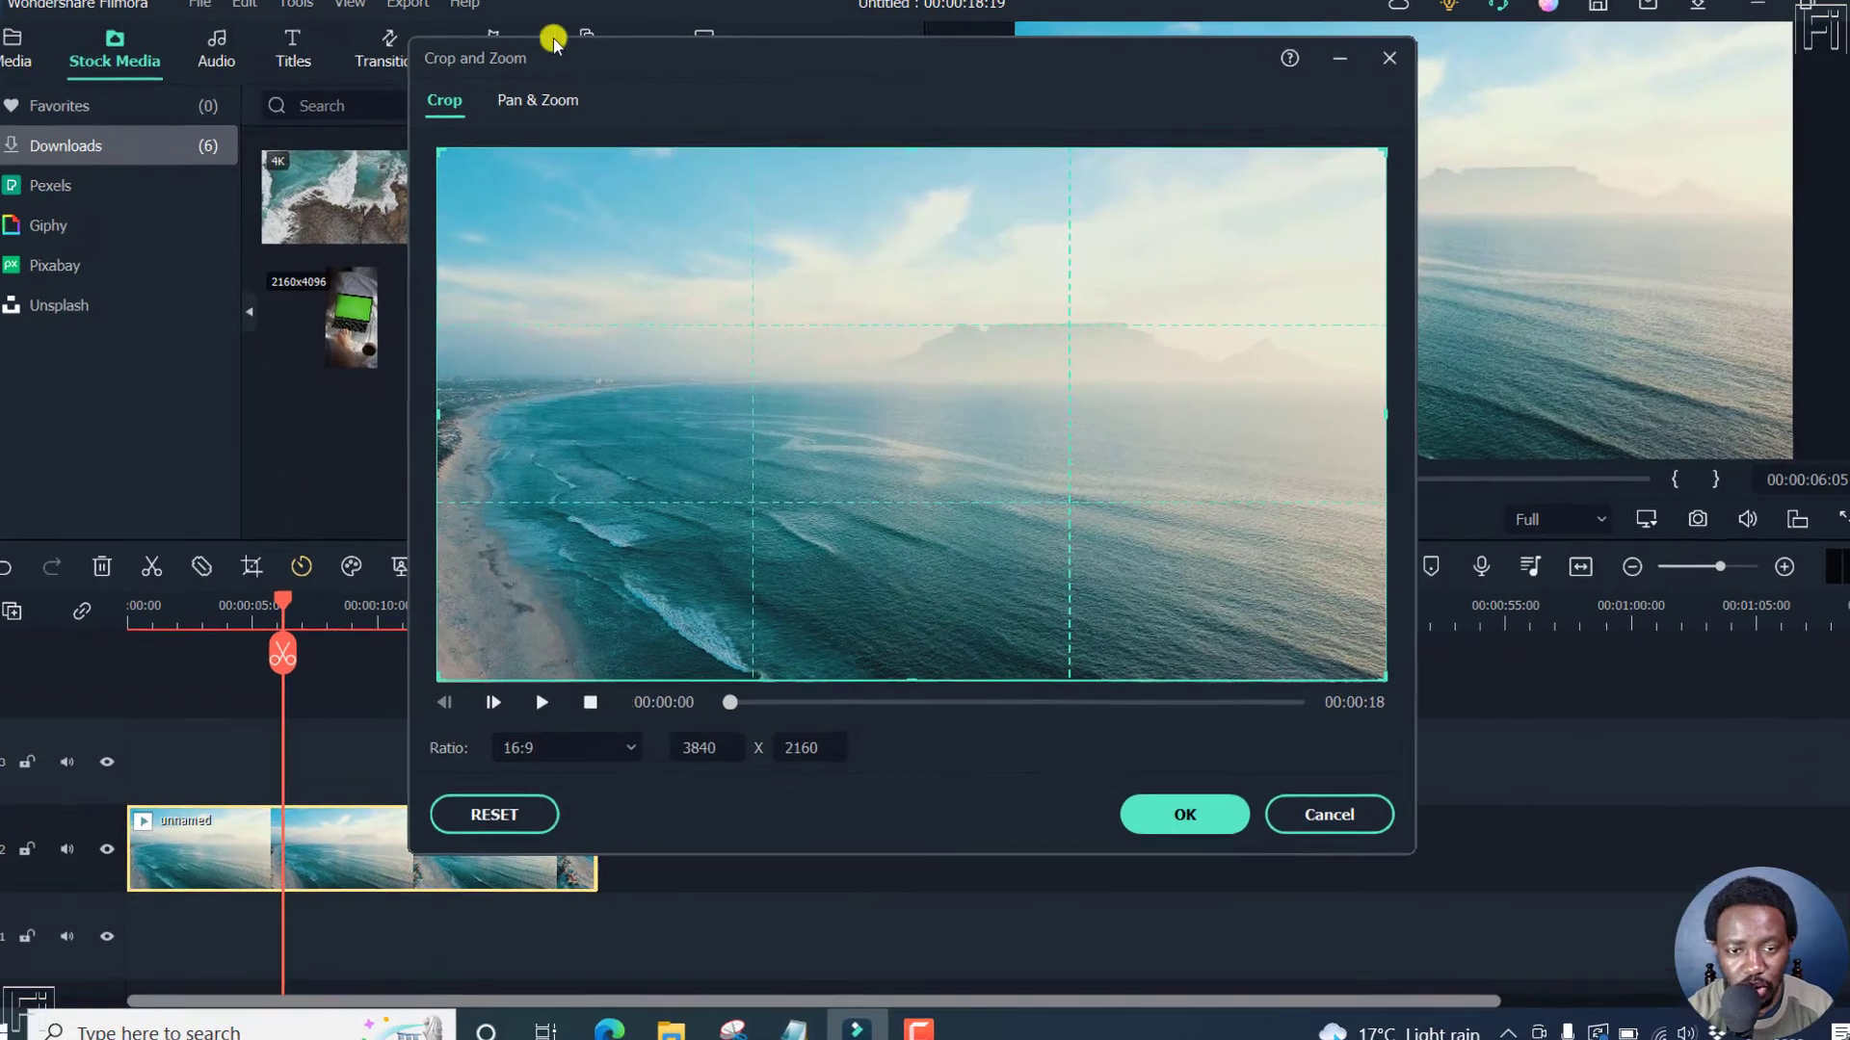
click(538, 98)
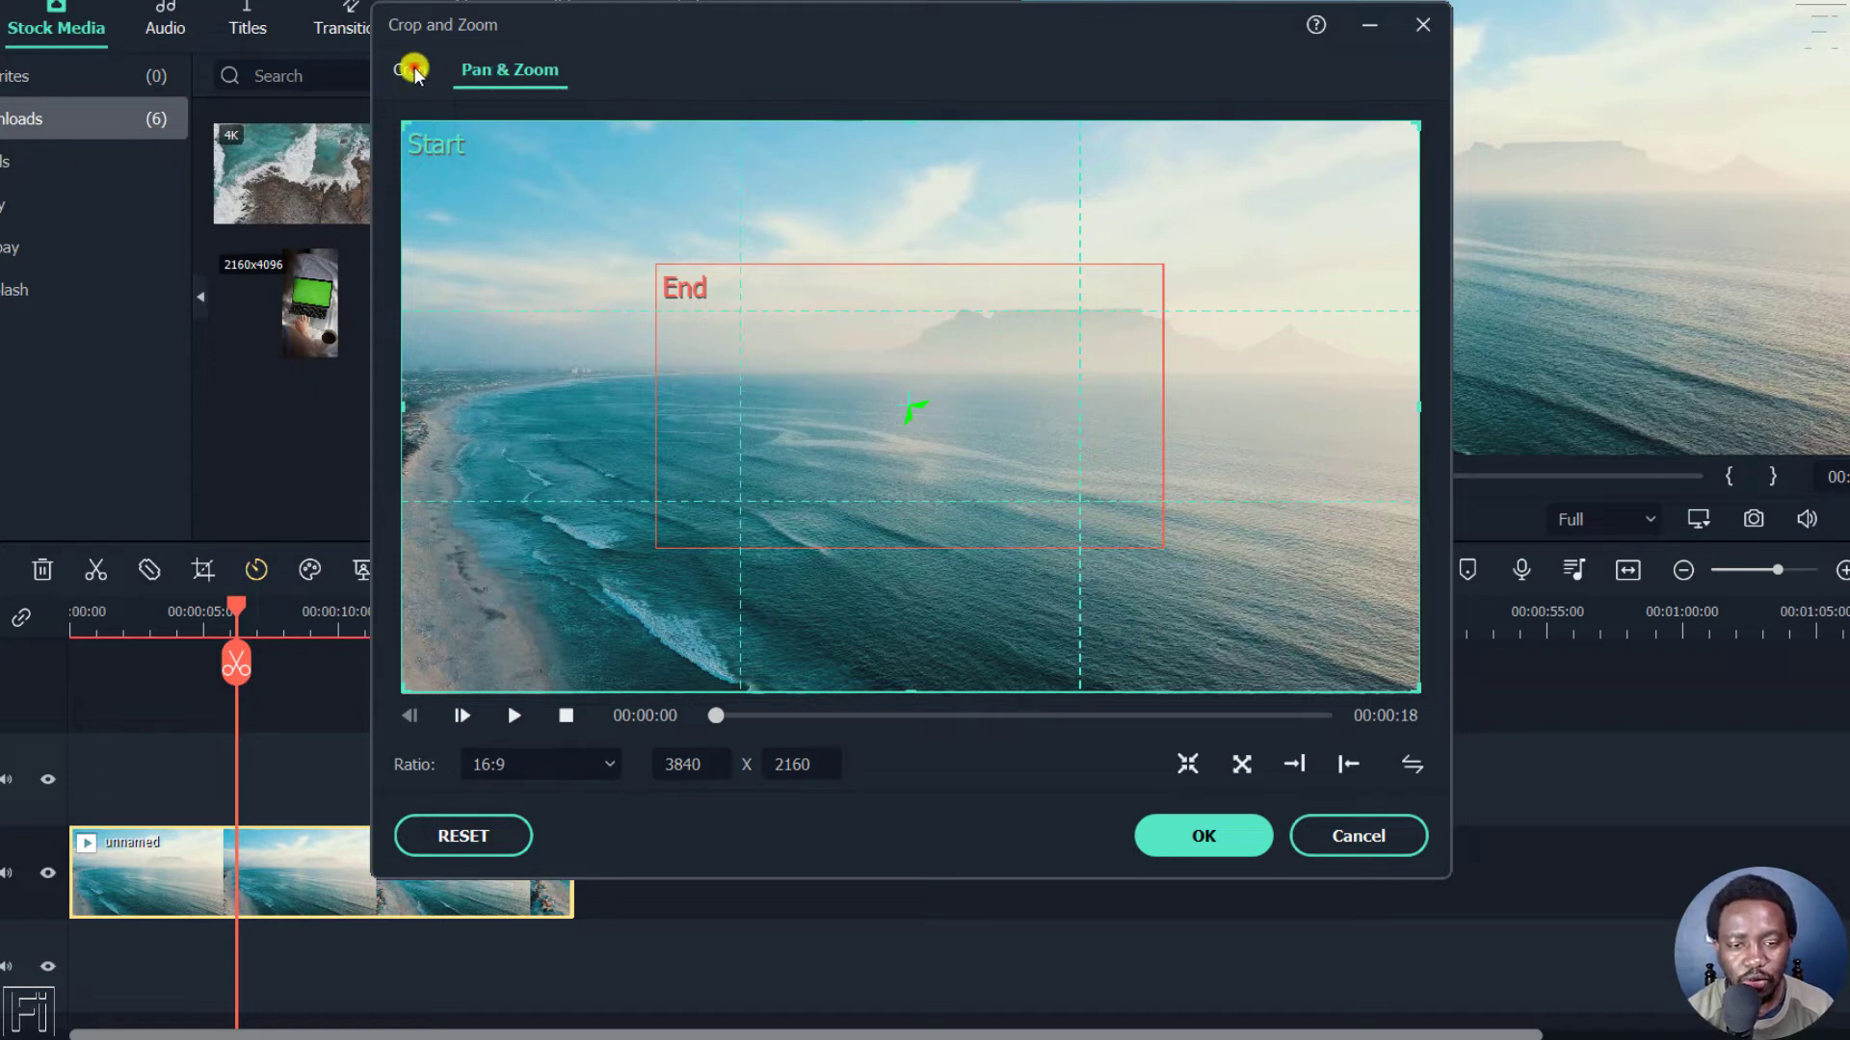
click(408, 69)
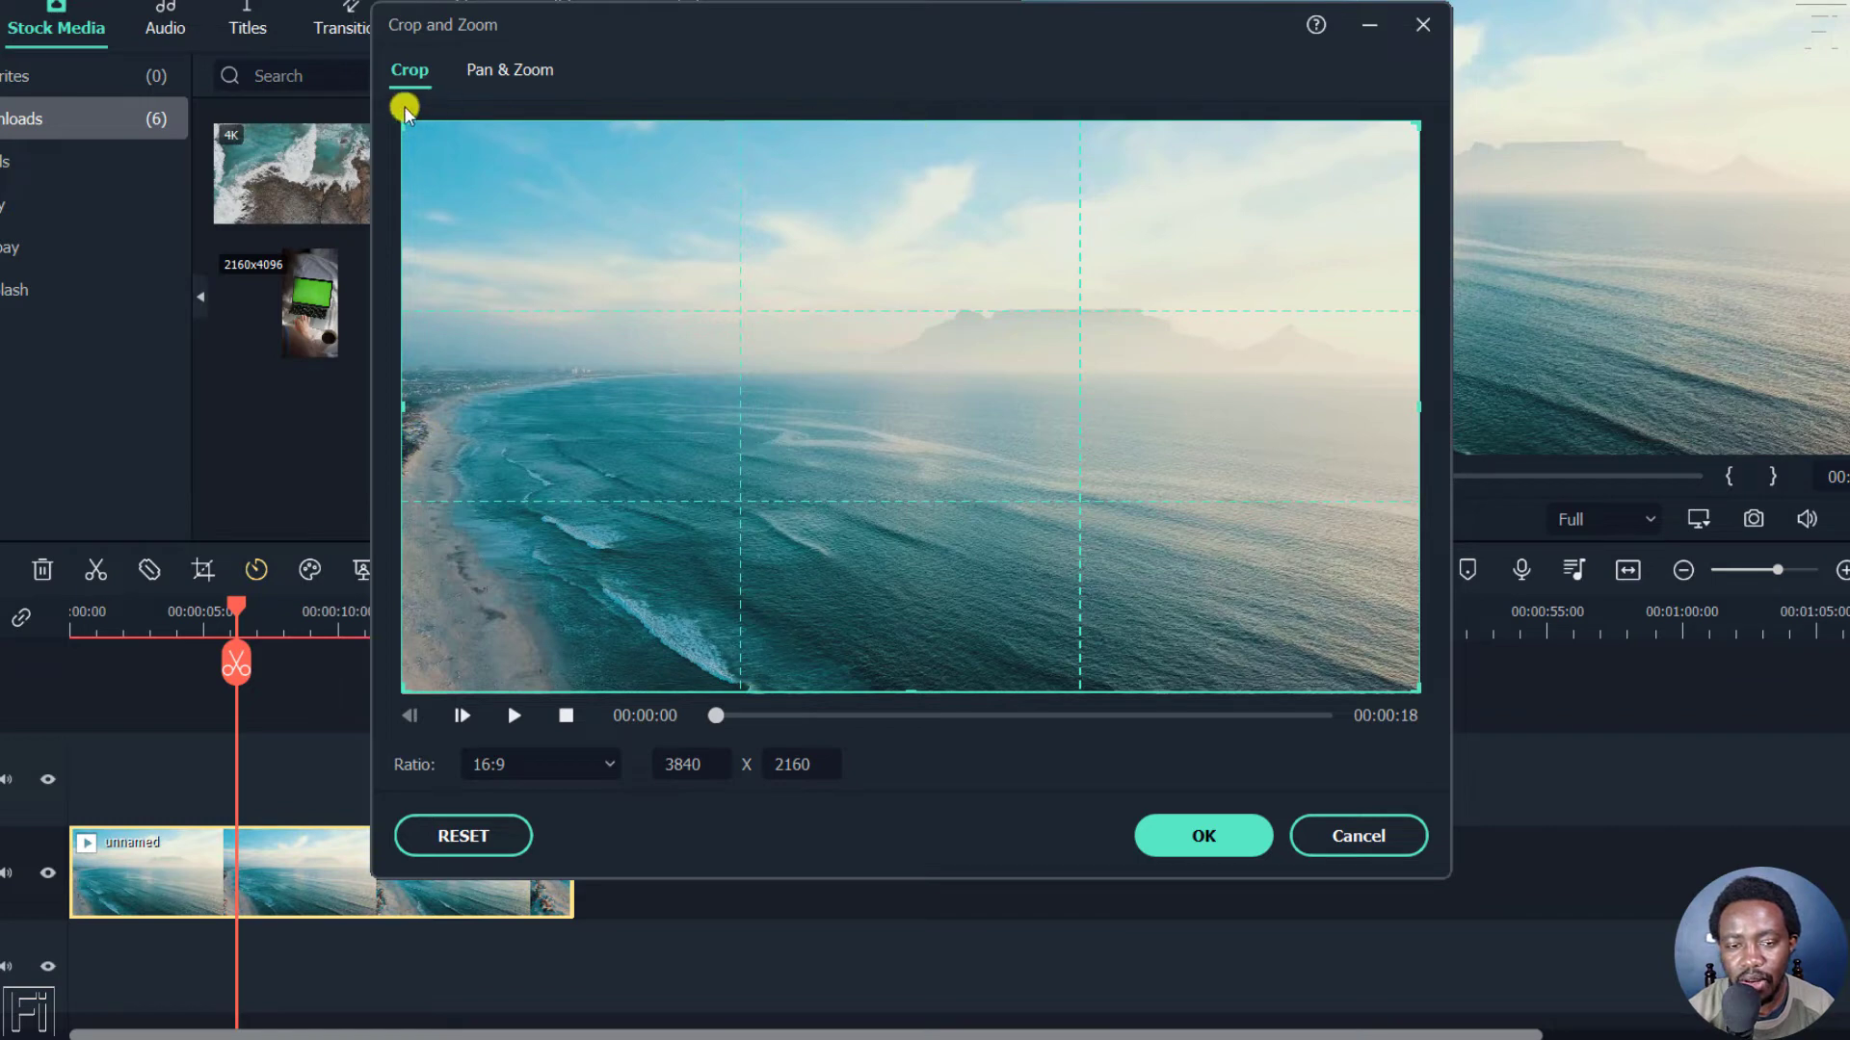
mouse_move(1407, 134)
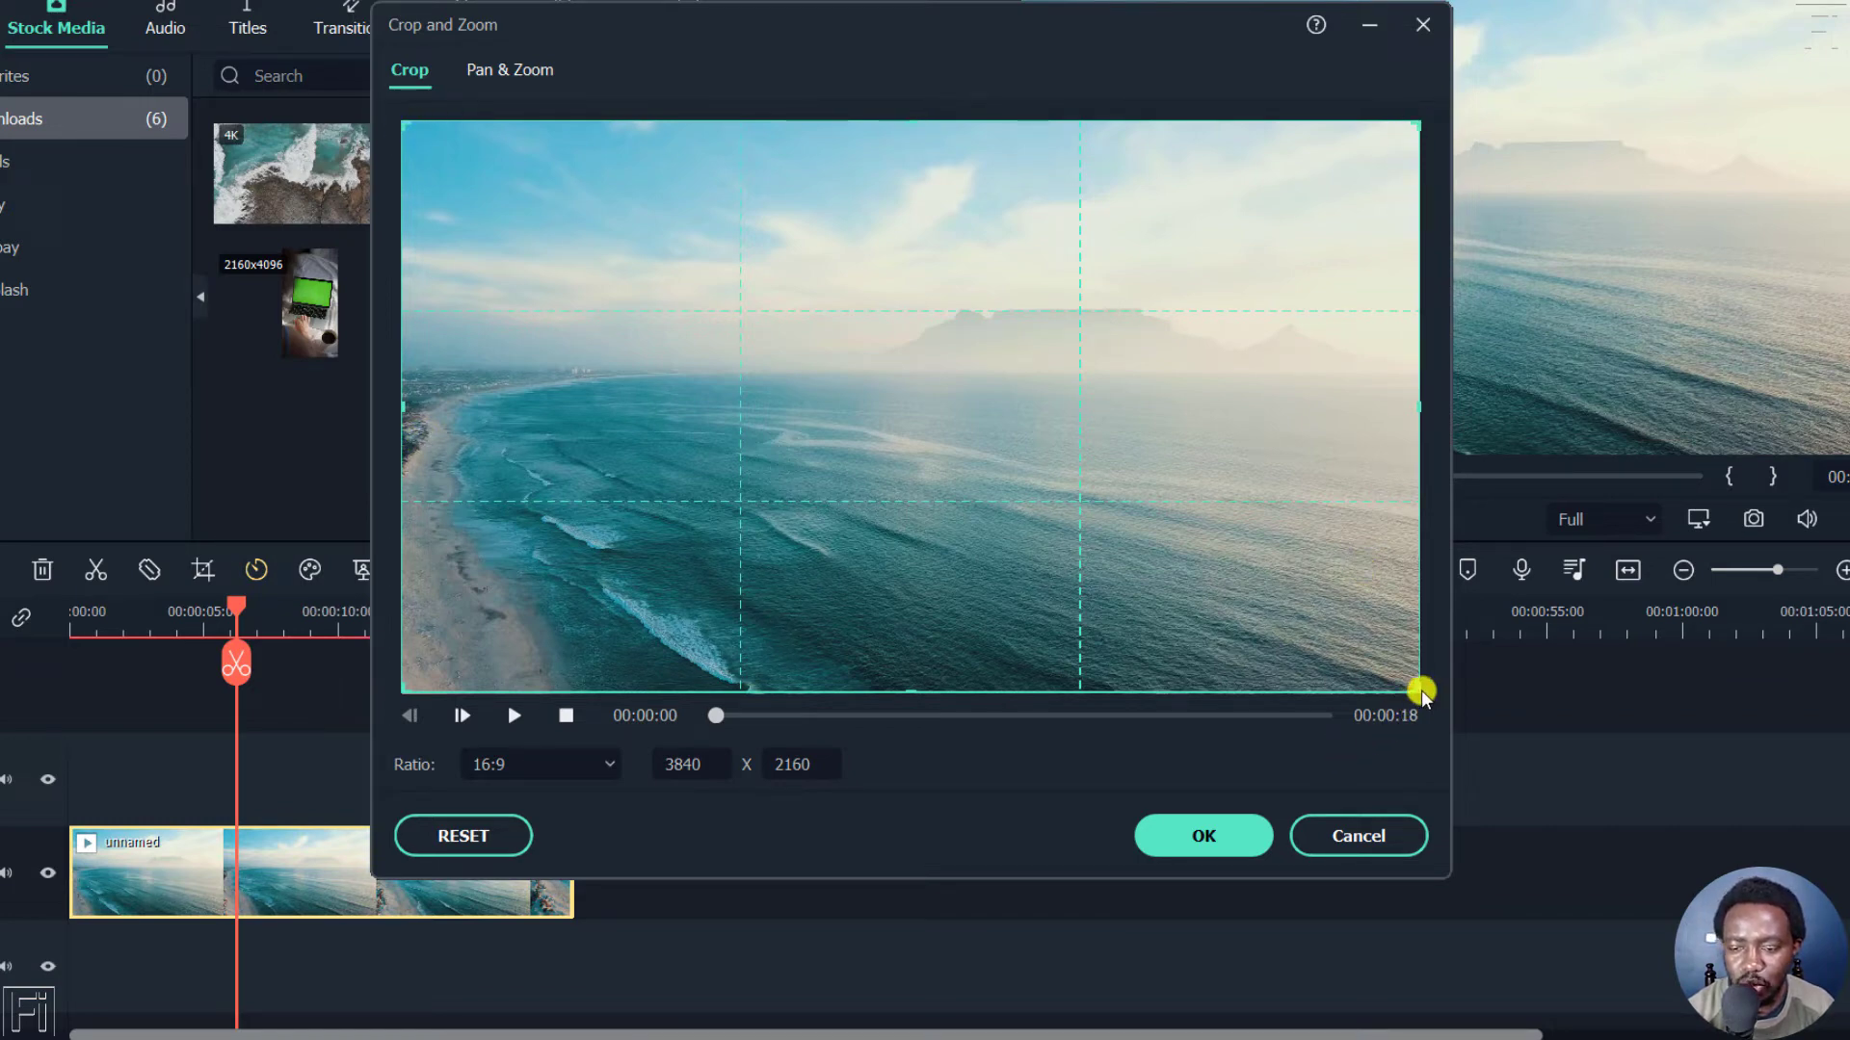
mouse_move(422, 461)
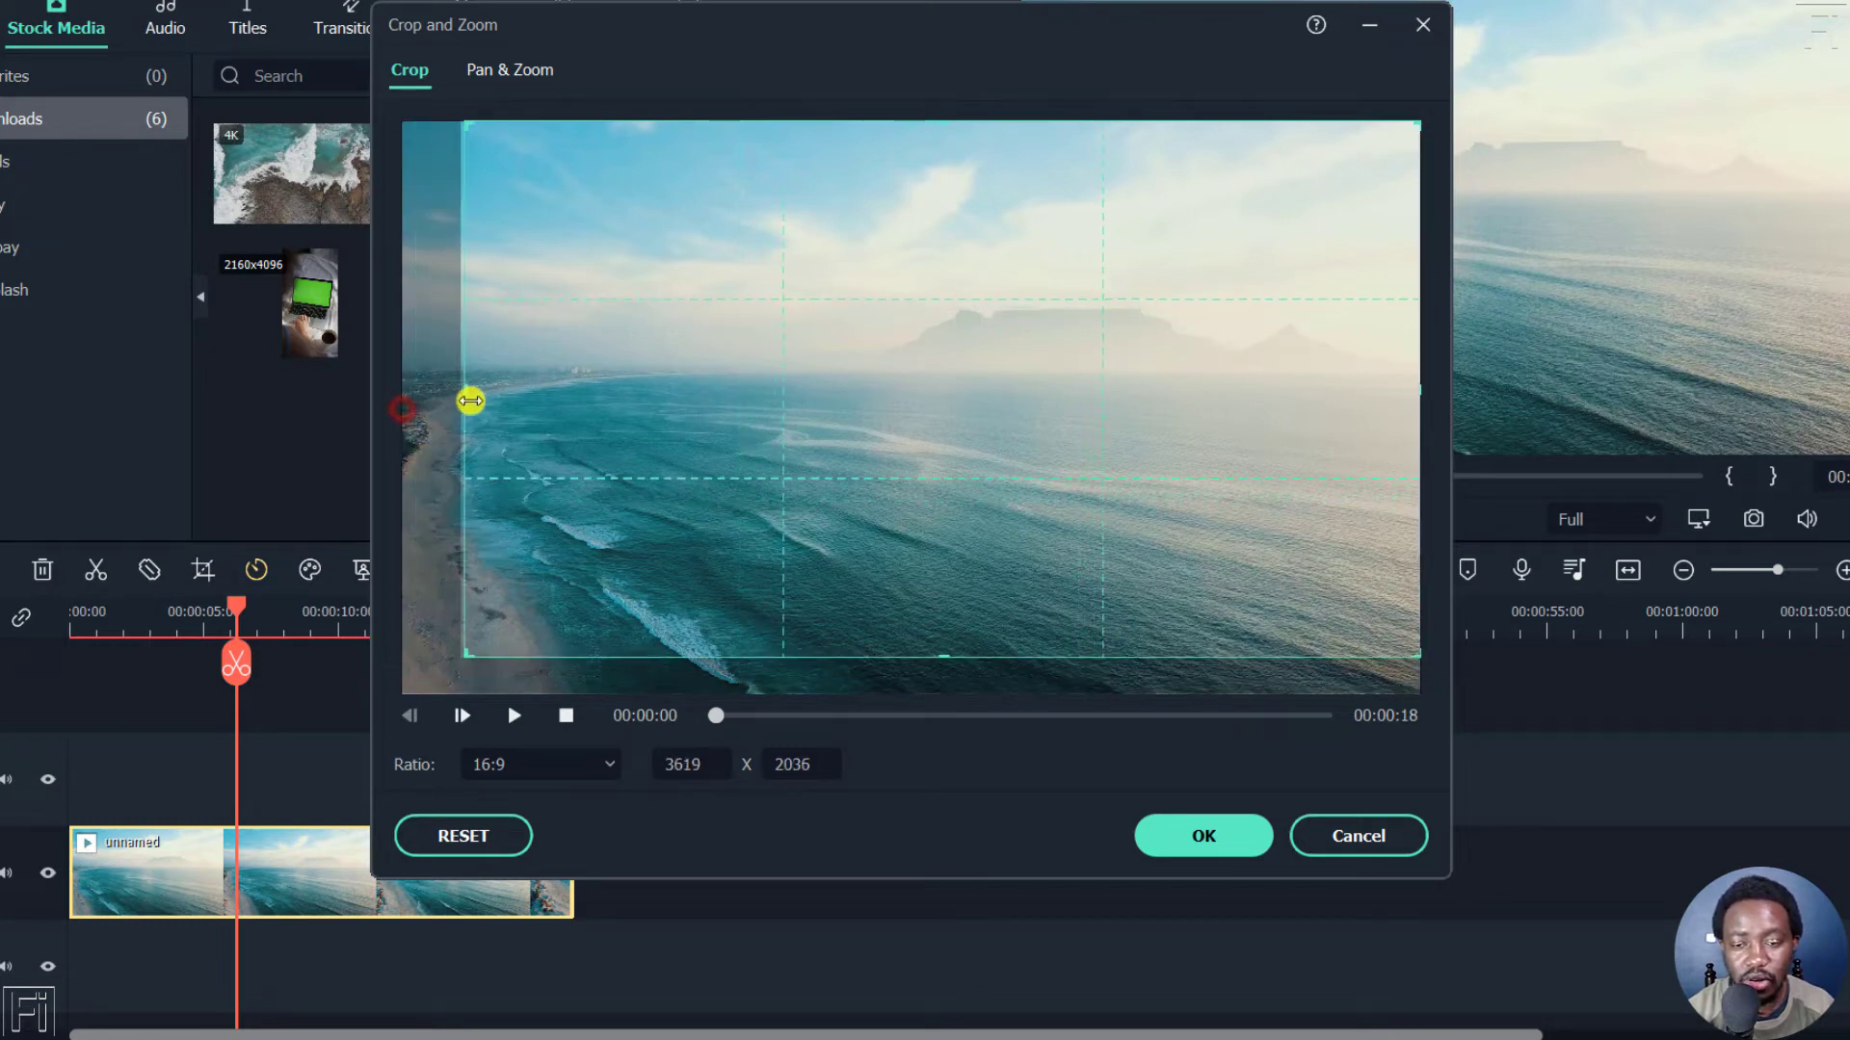
Step: Shrink the crop to 3271×1840, then undo back to the full 3840×2160 frame
drag(471, 402, 555, 601)
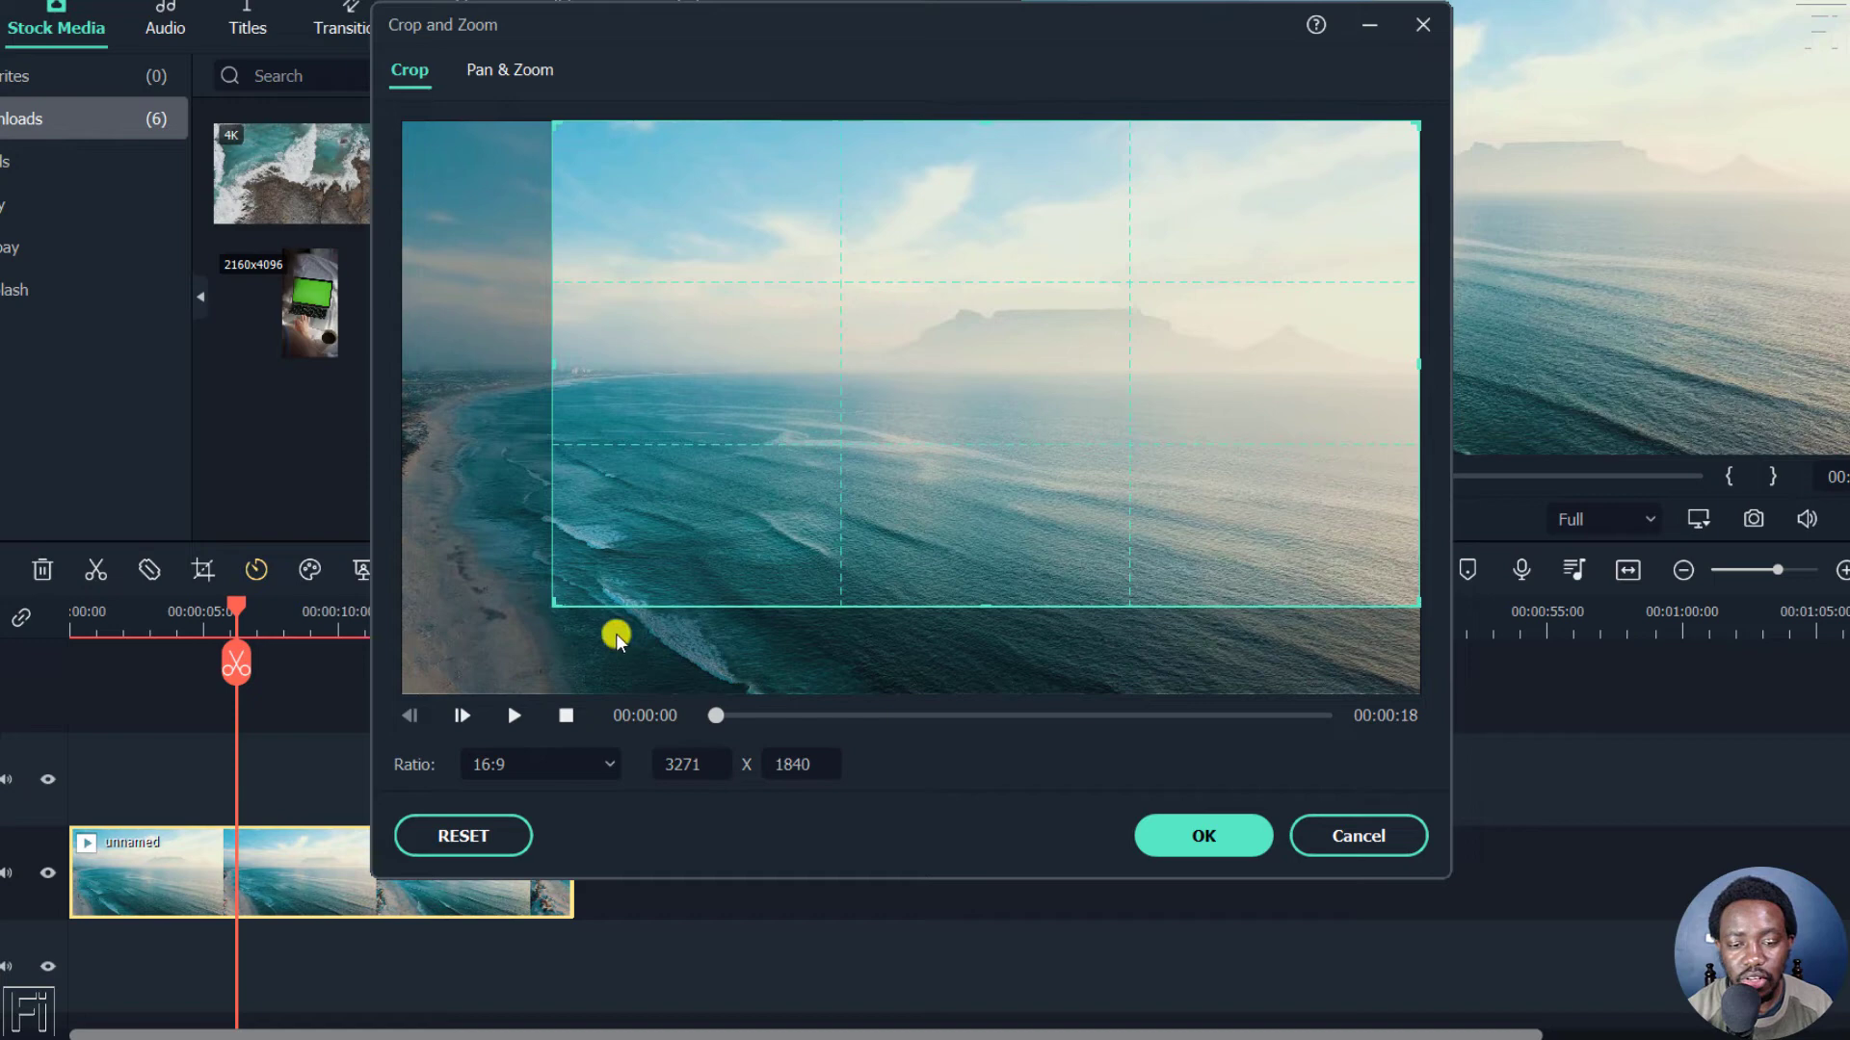
mouse_move(1214, 655)
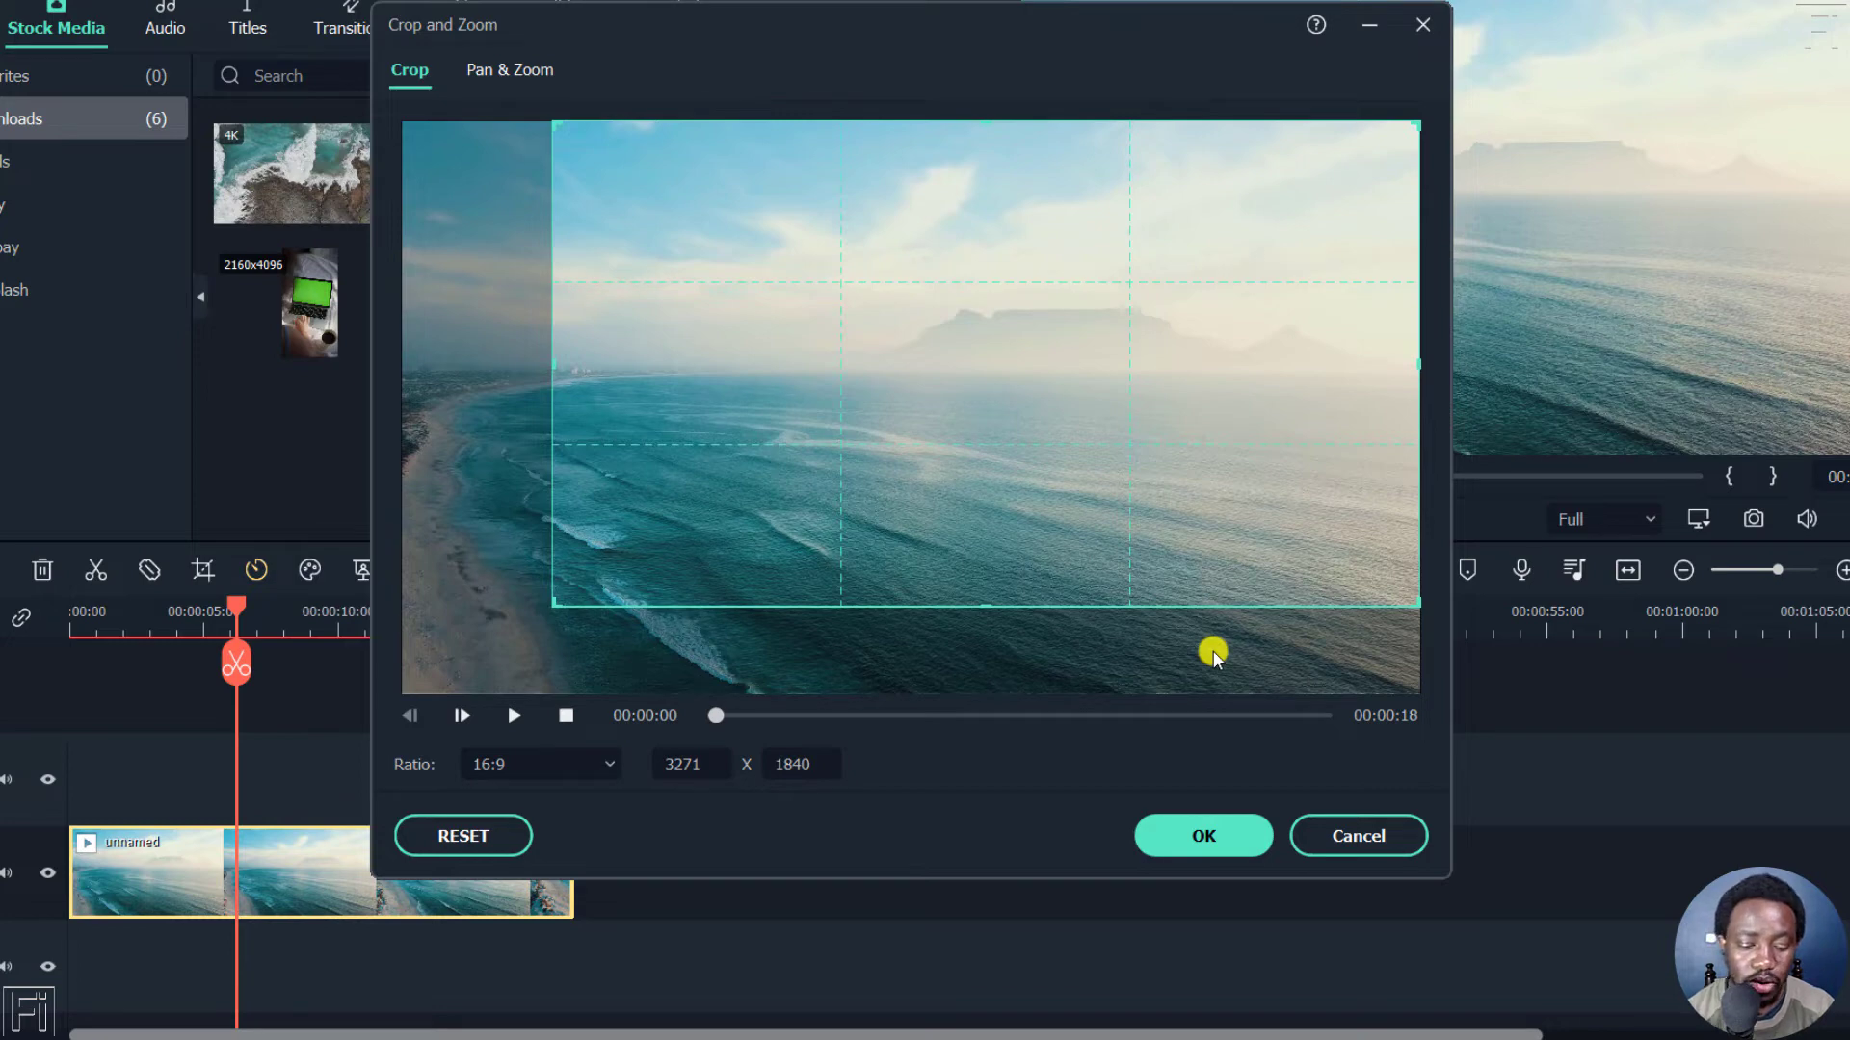
key(ctrl+z)
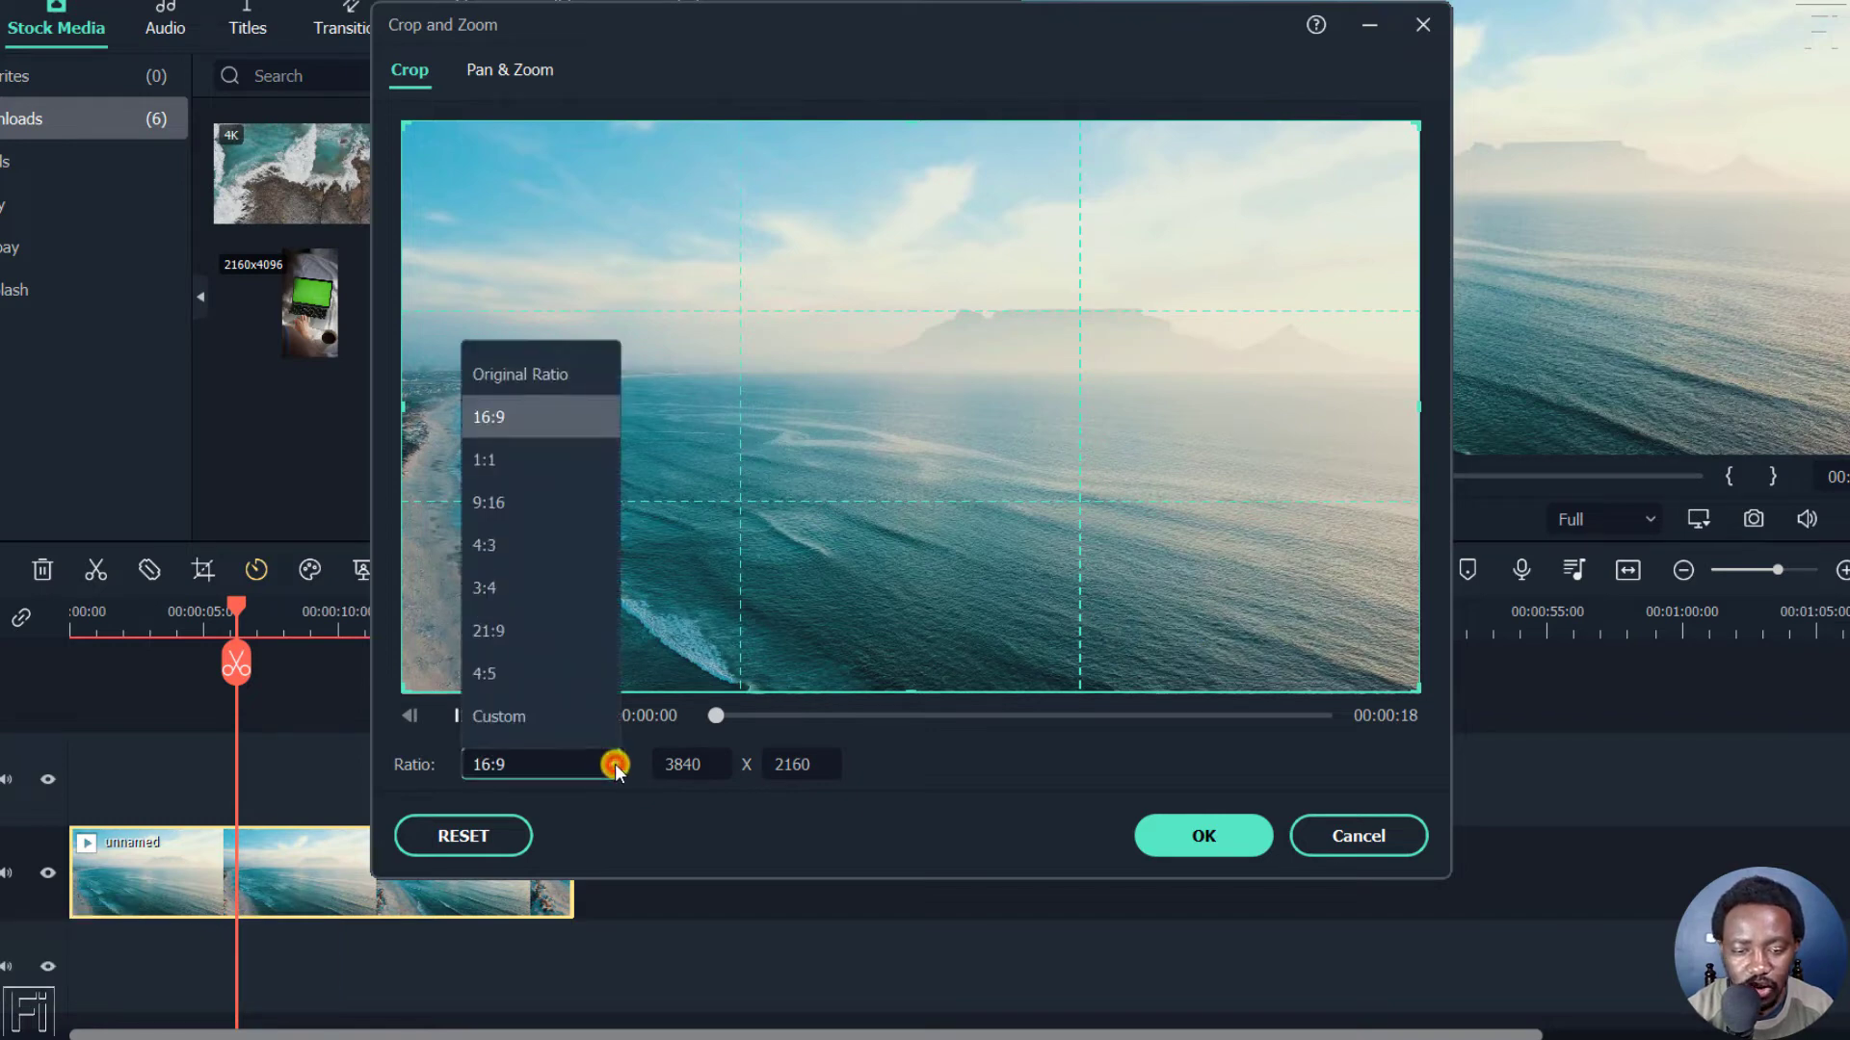
Step: Apply a Custom-ratio crop of about 2375×1631 on the central part of the frame
click(498, 717)
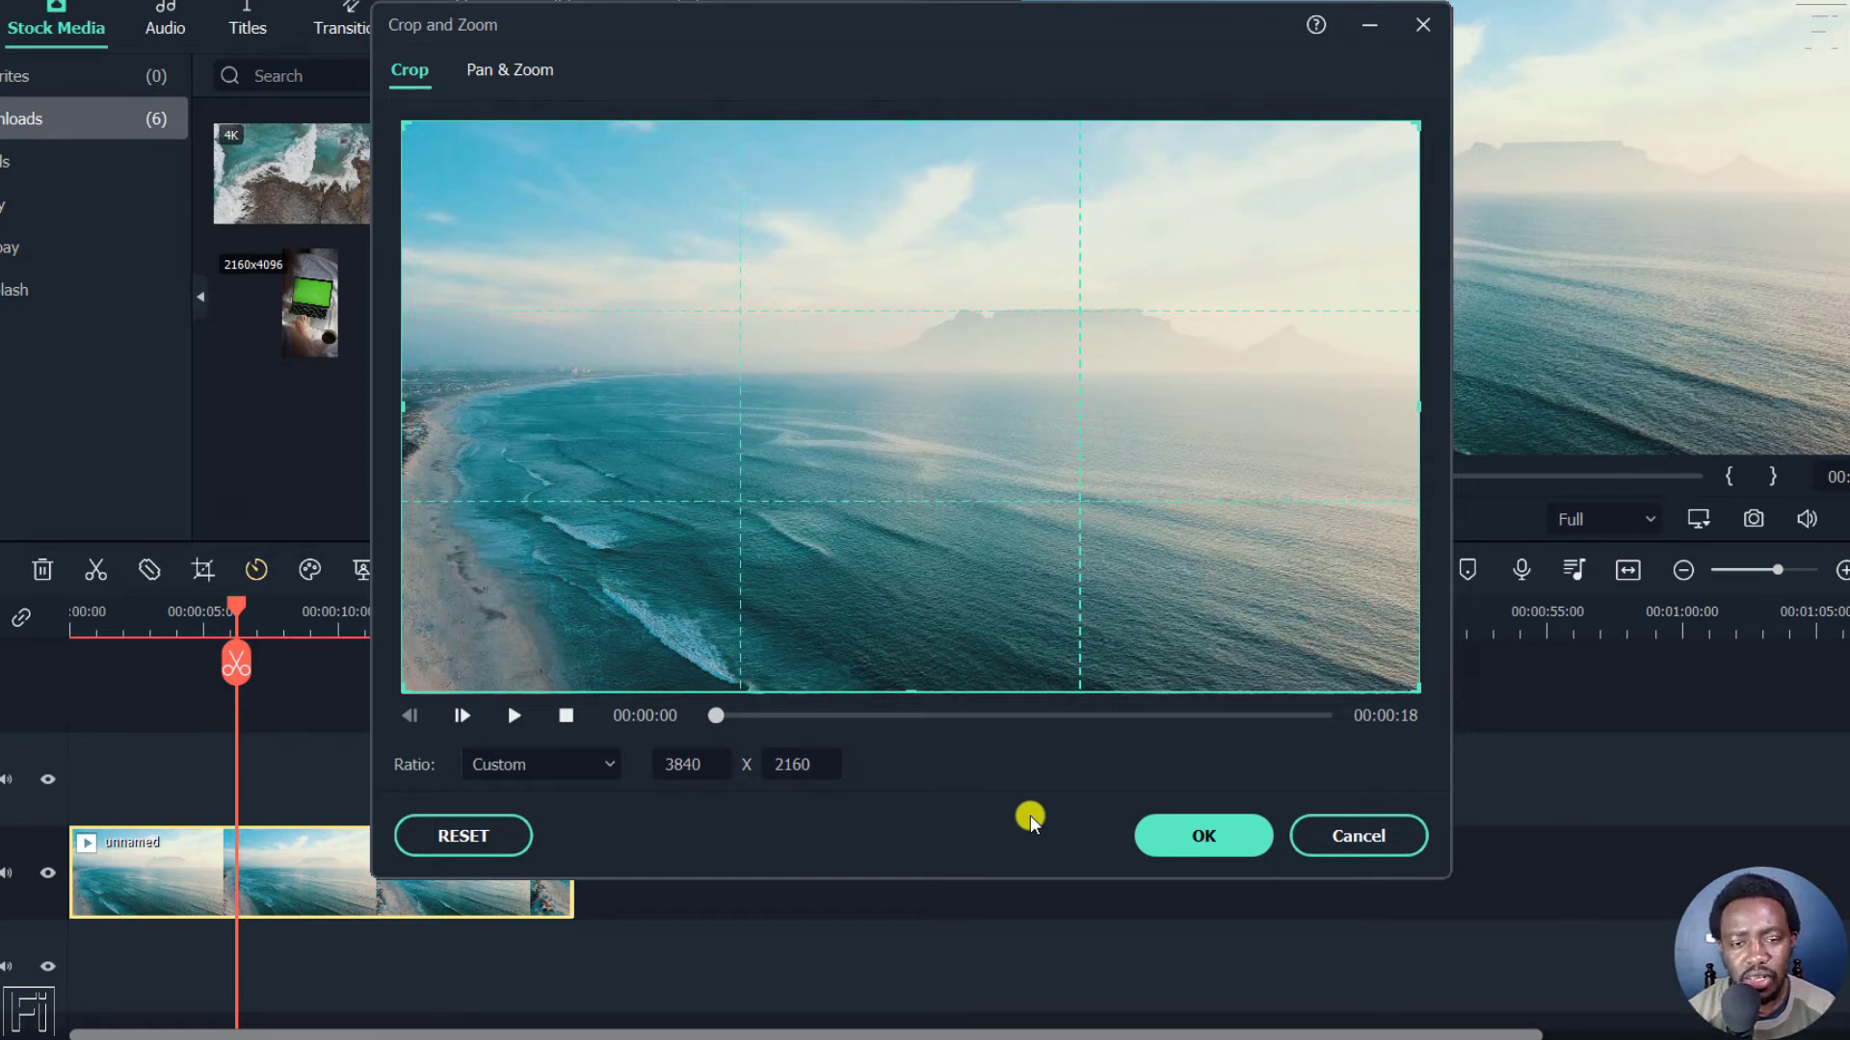
mouse_move(784, 832)
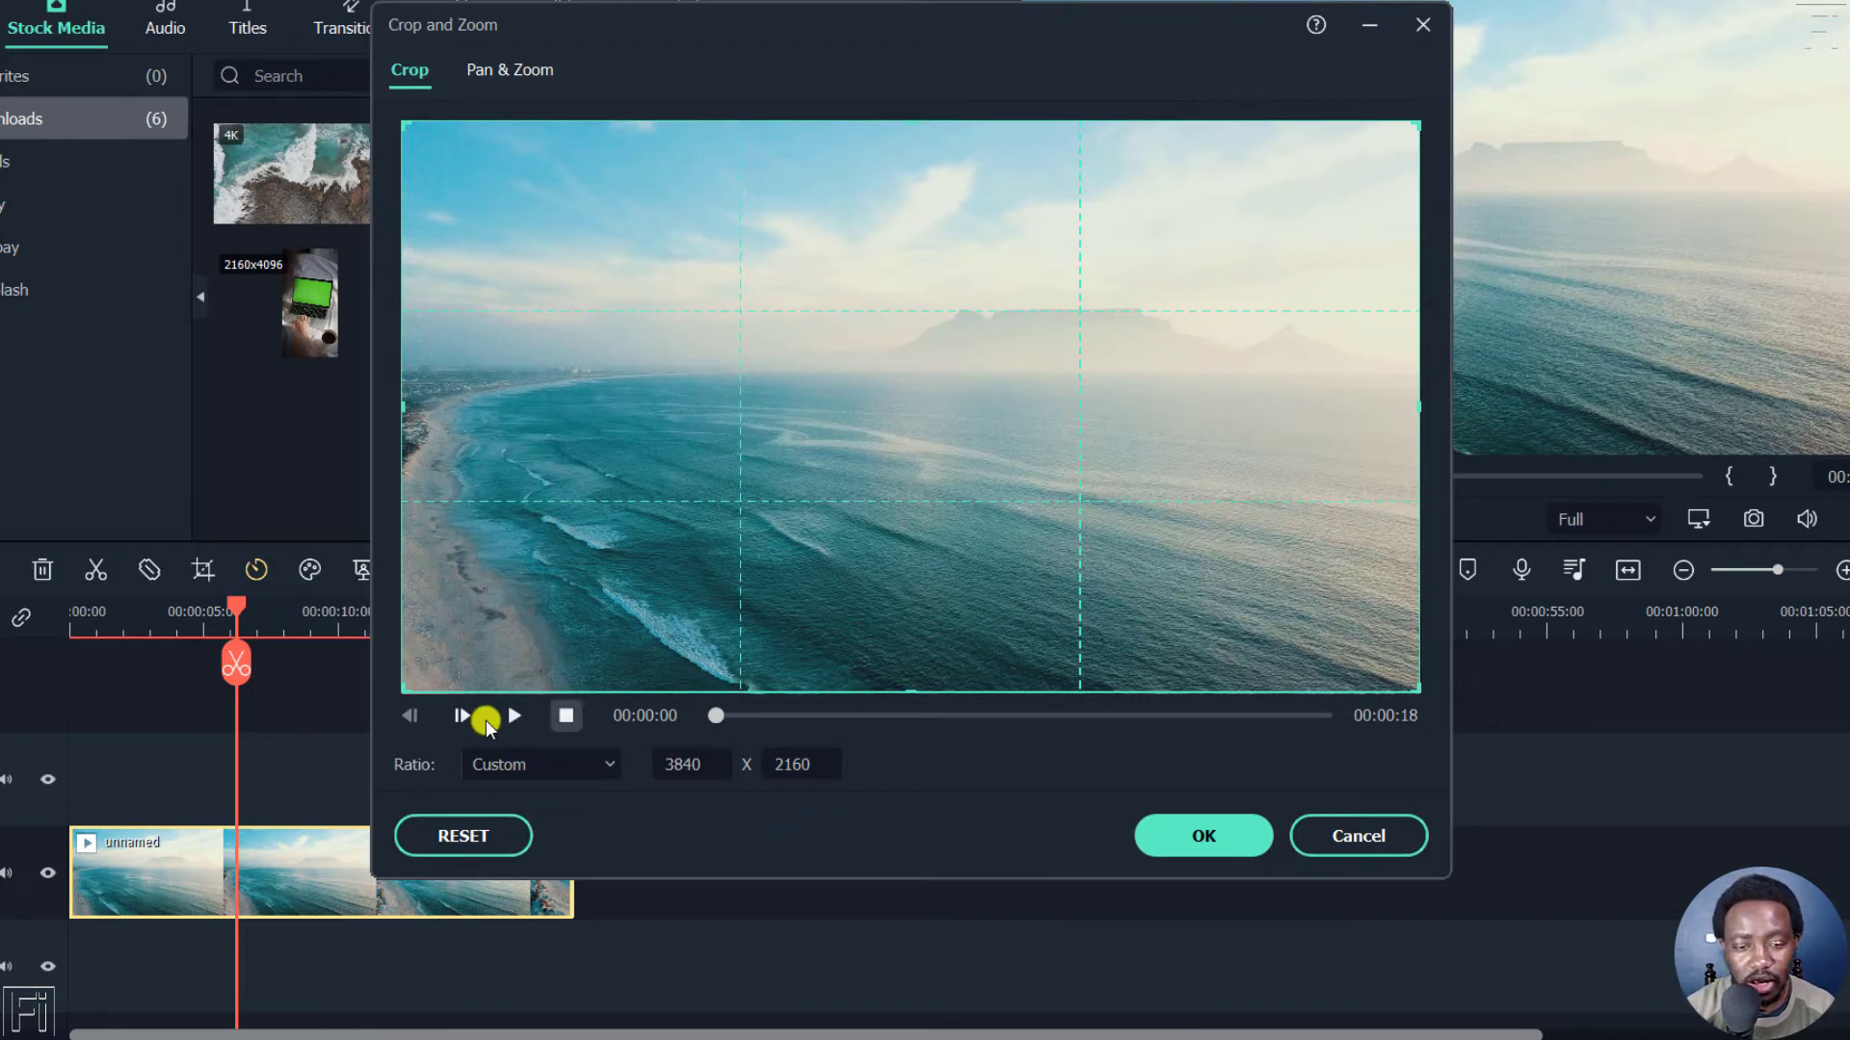
mouse_move(1439, 424)
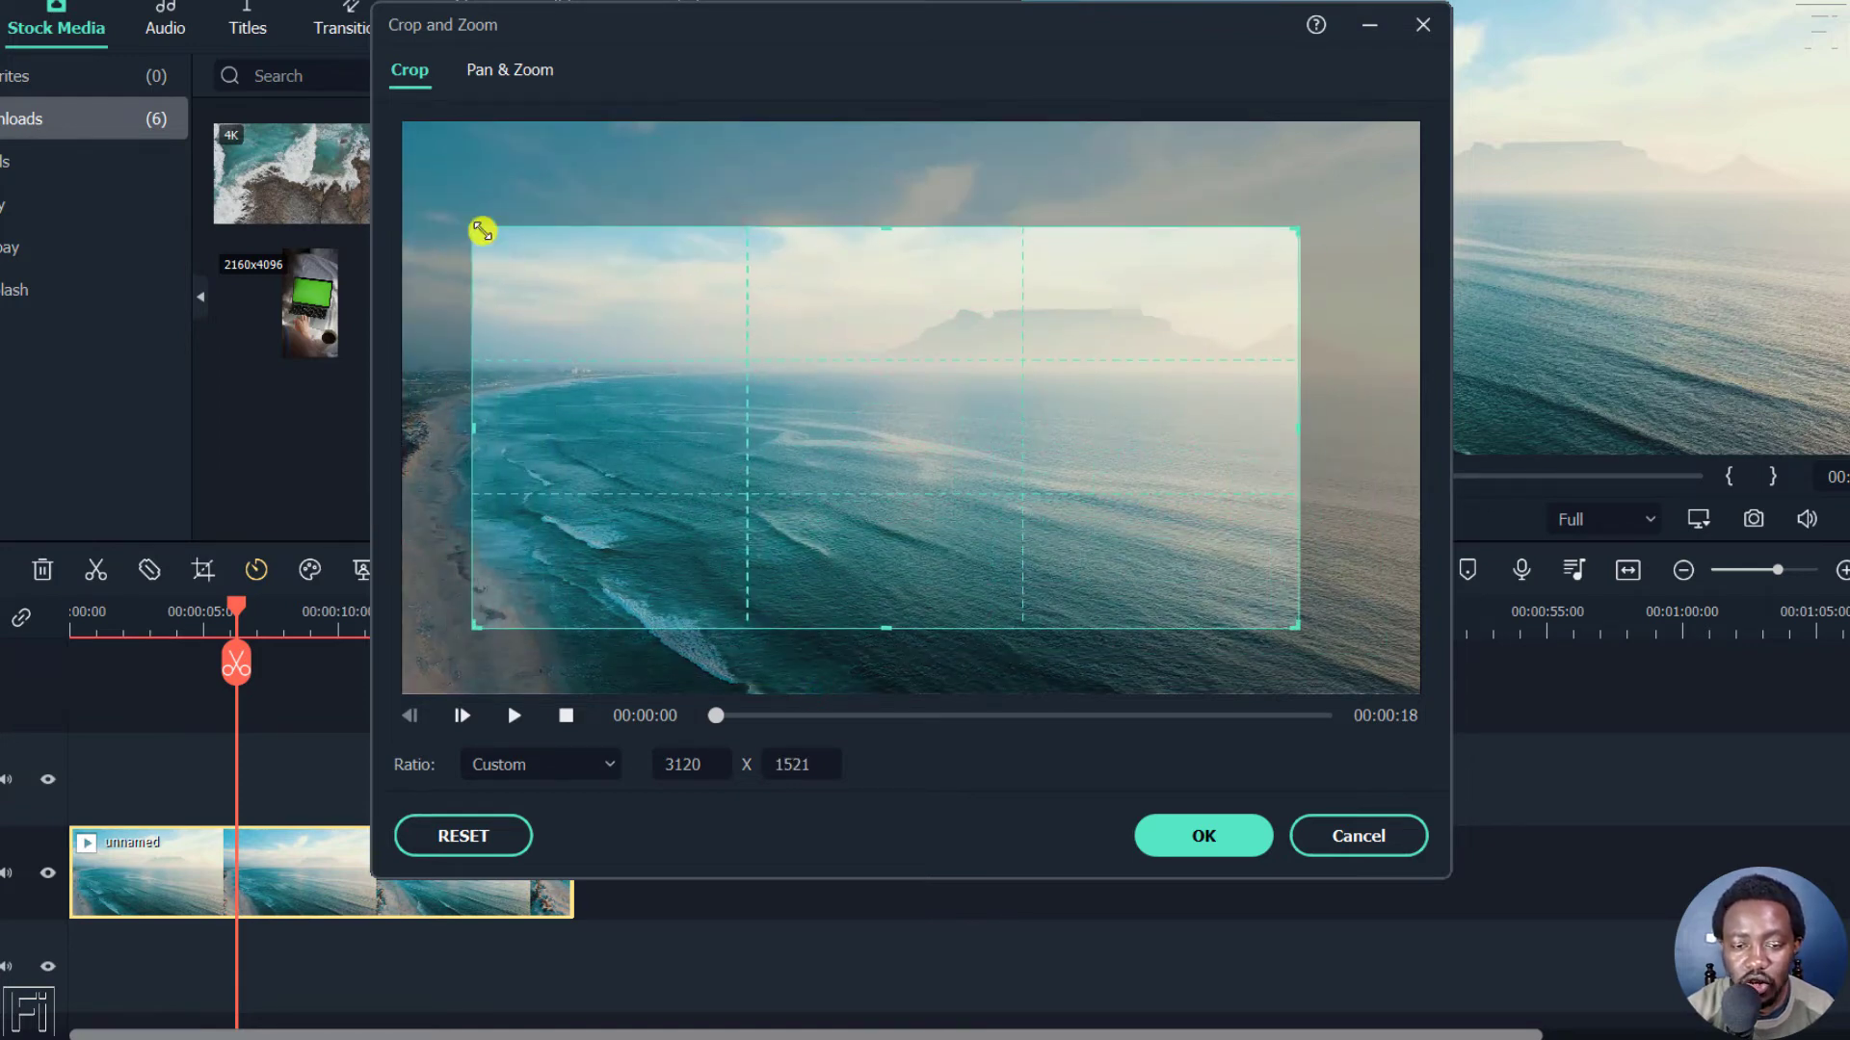
drag(482, 229, 428, 197)
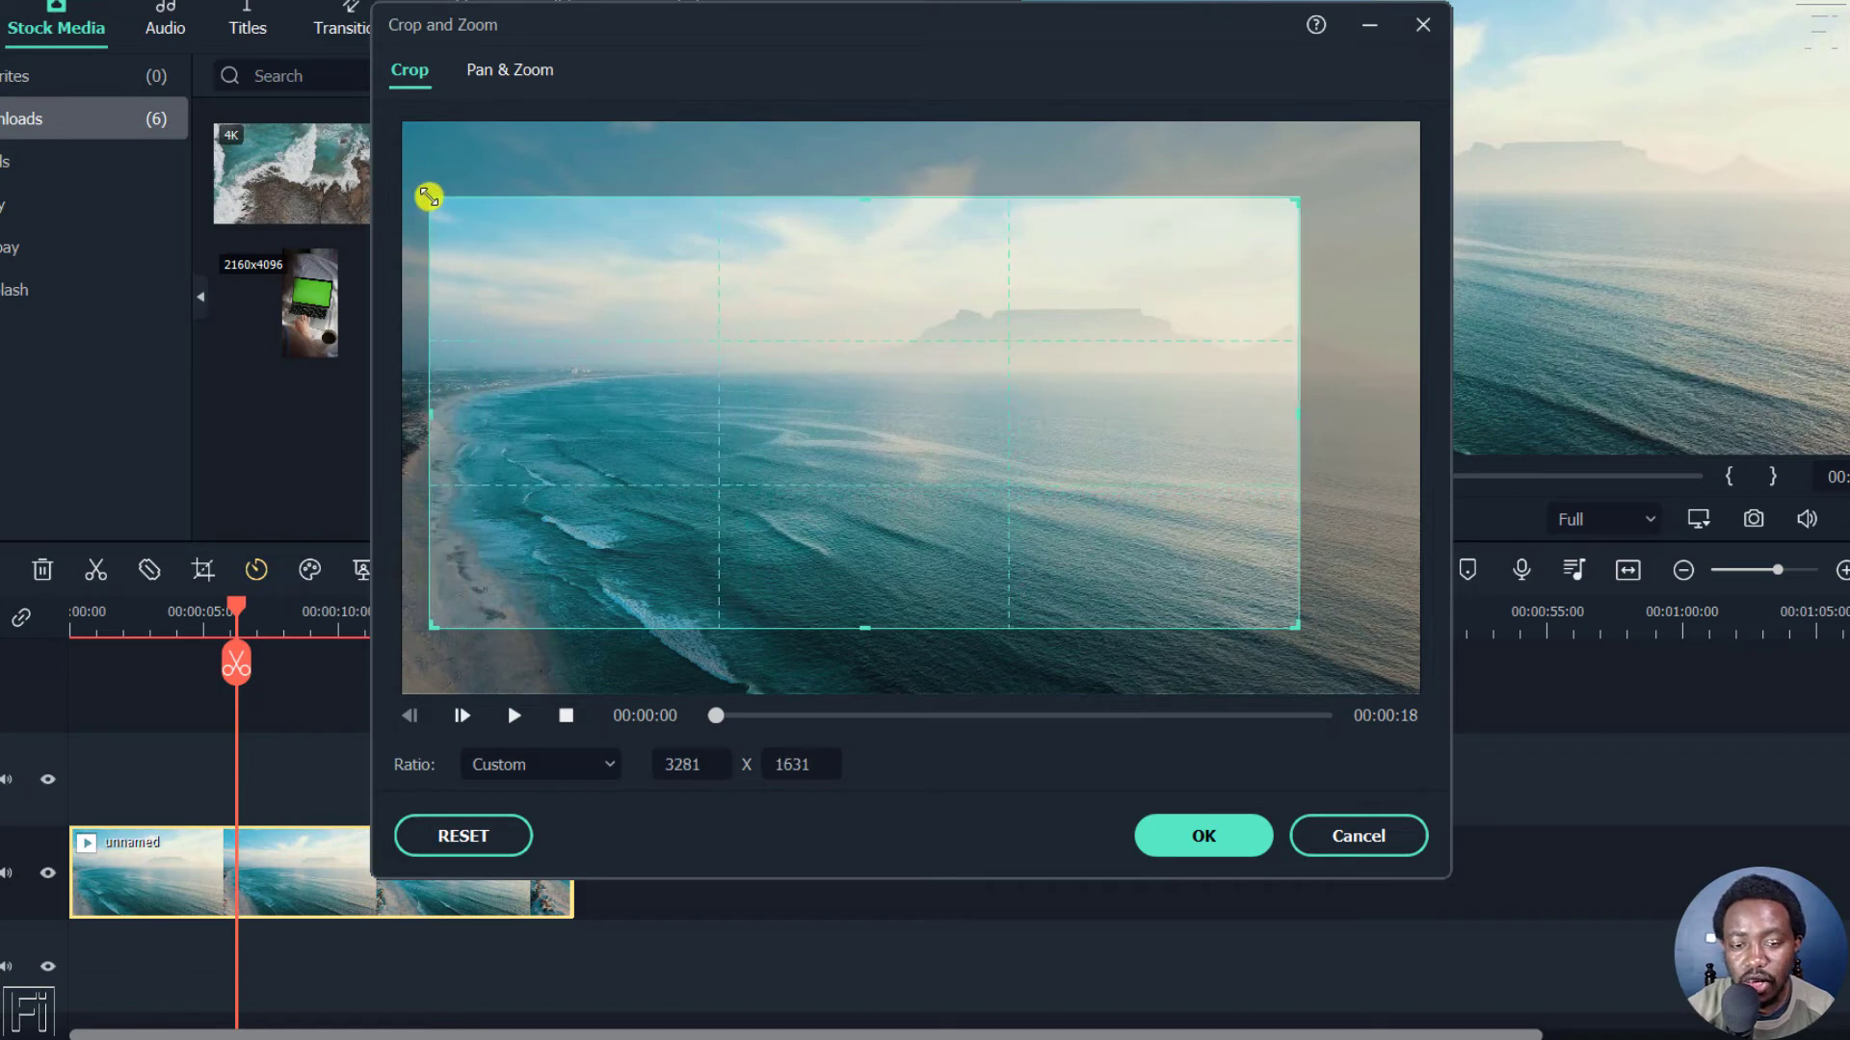
mouse_move(405, 437)
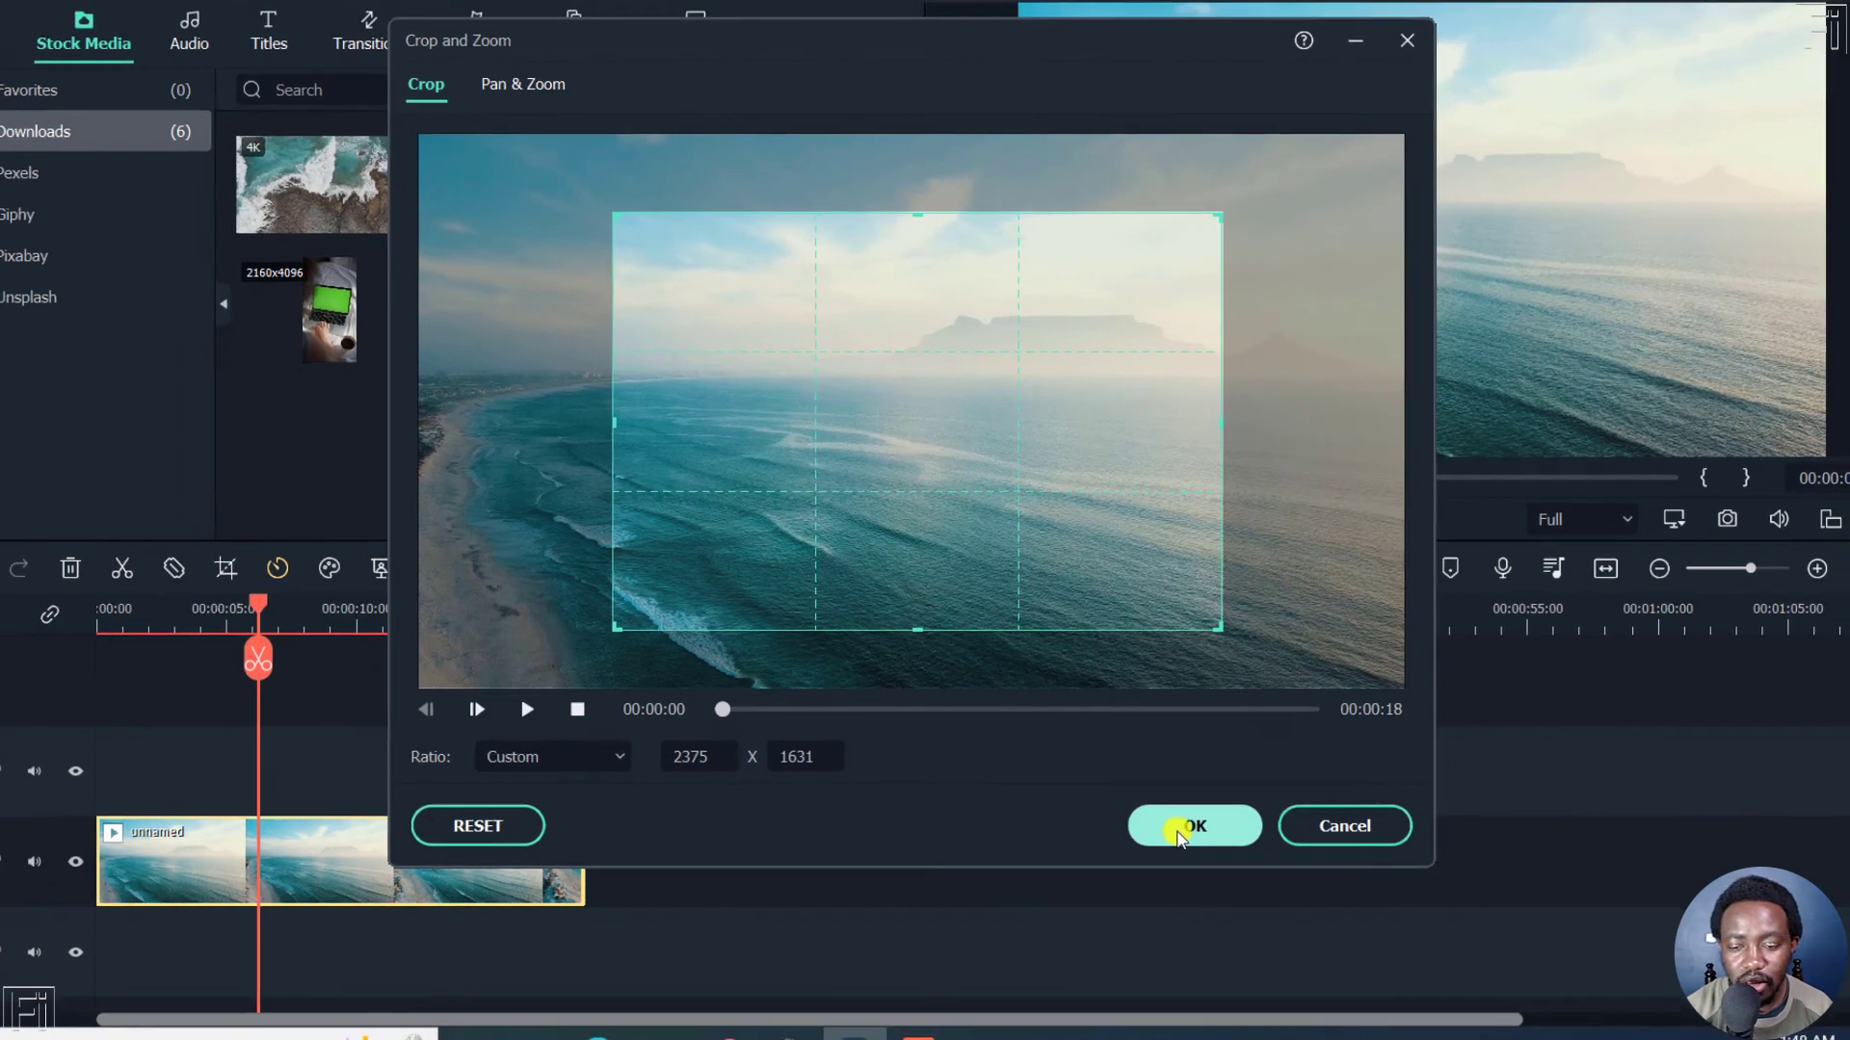
click(1192, 825)
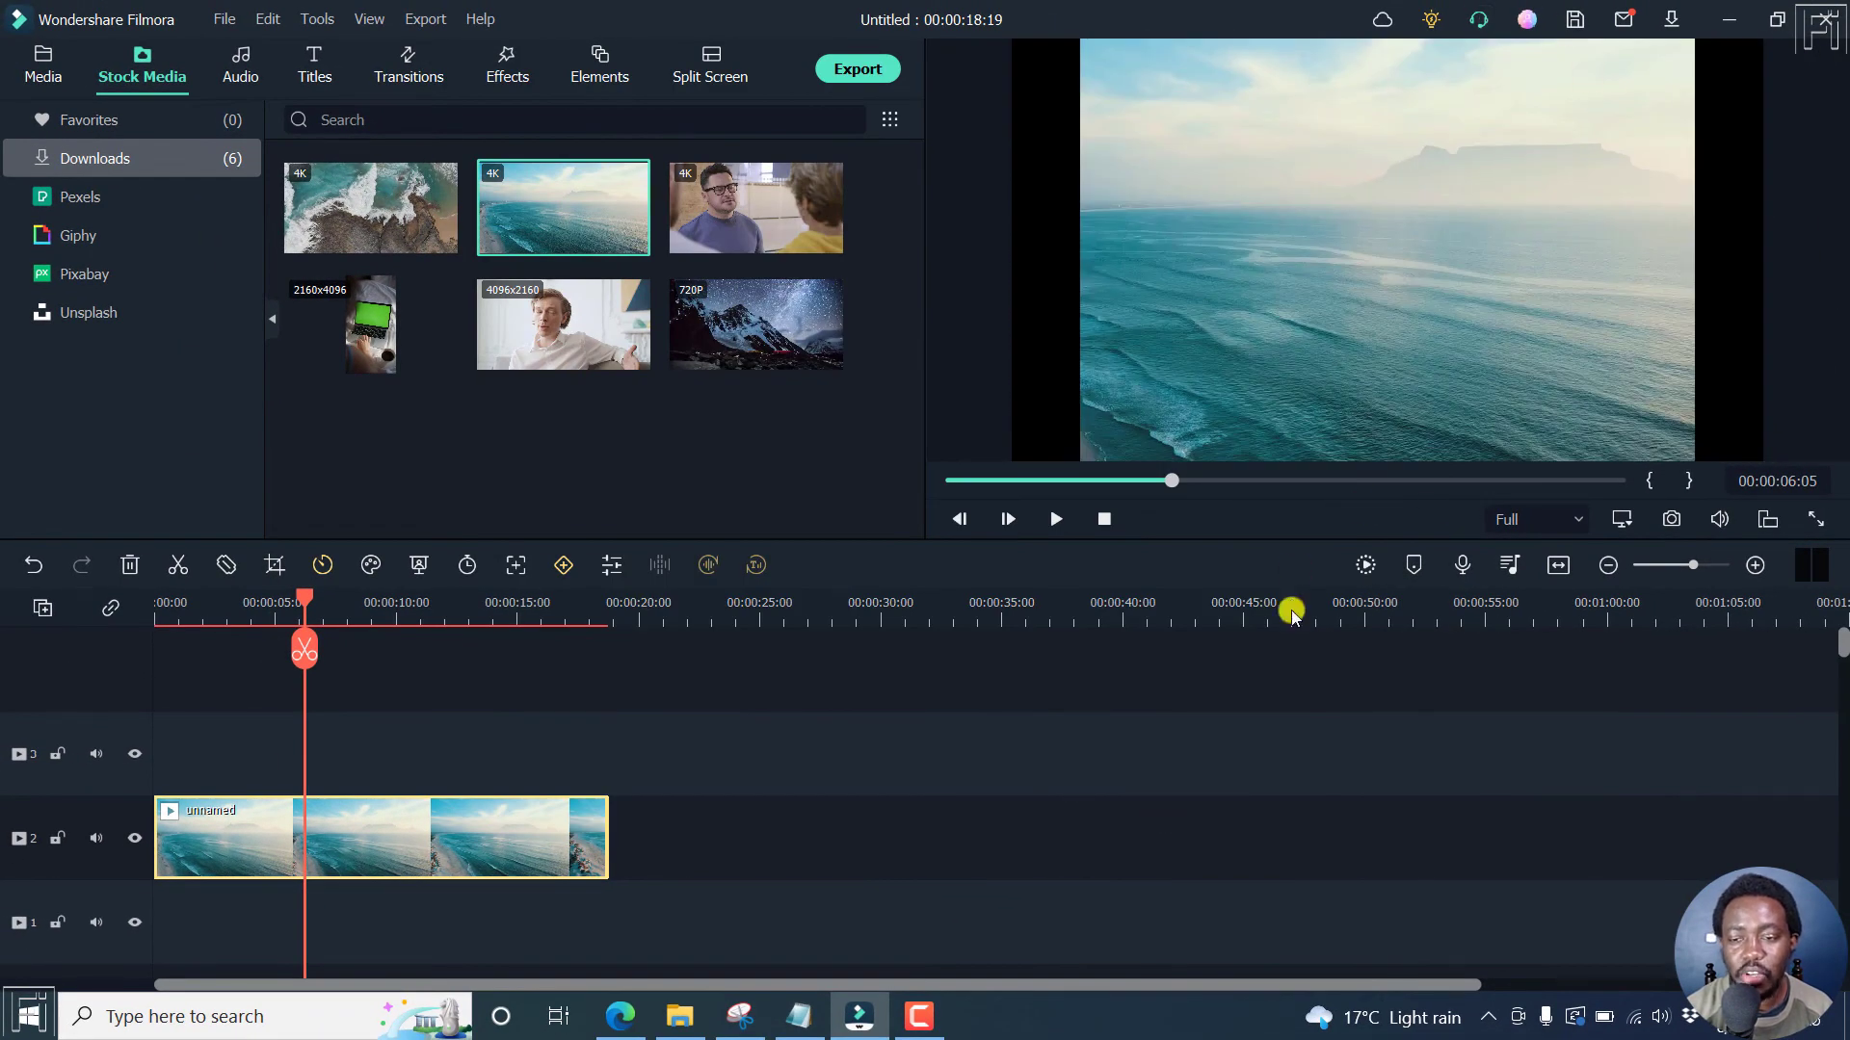
mouse_move(1337, 849)
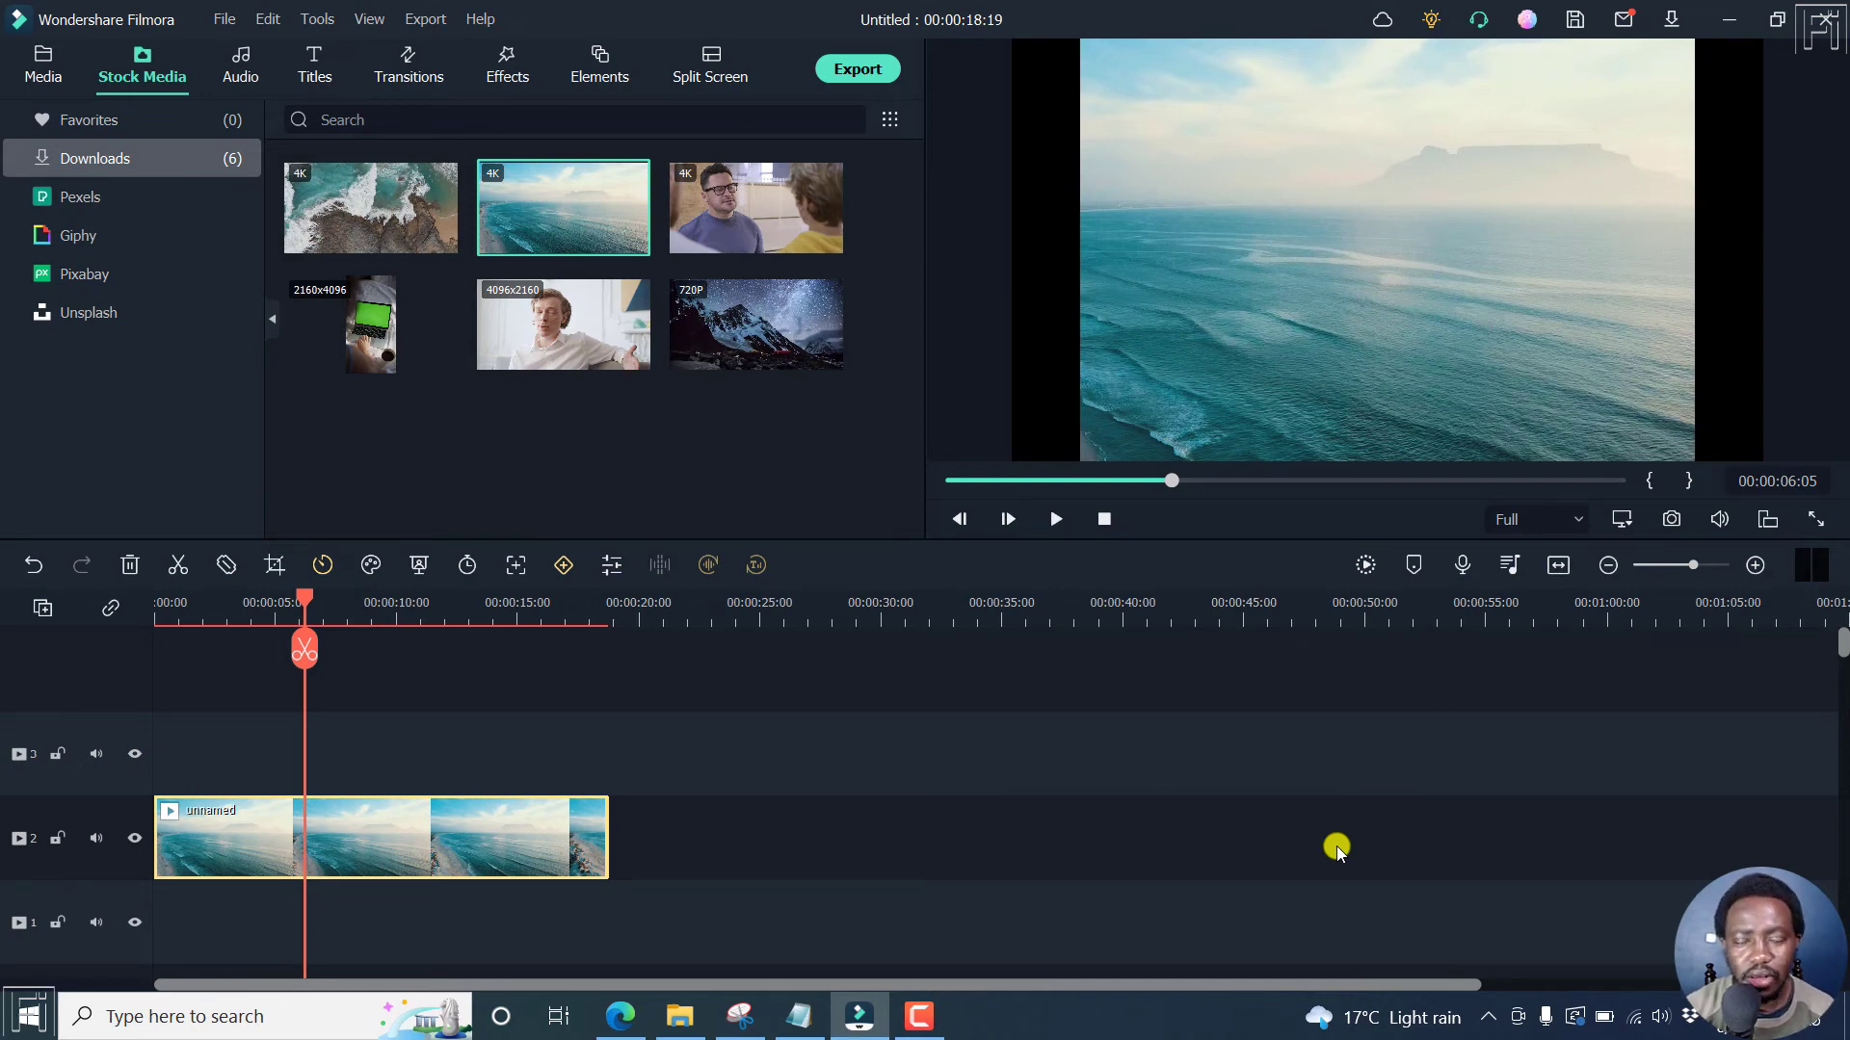
mouse_move(1562, 488)
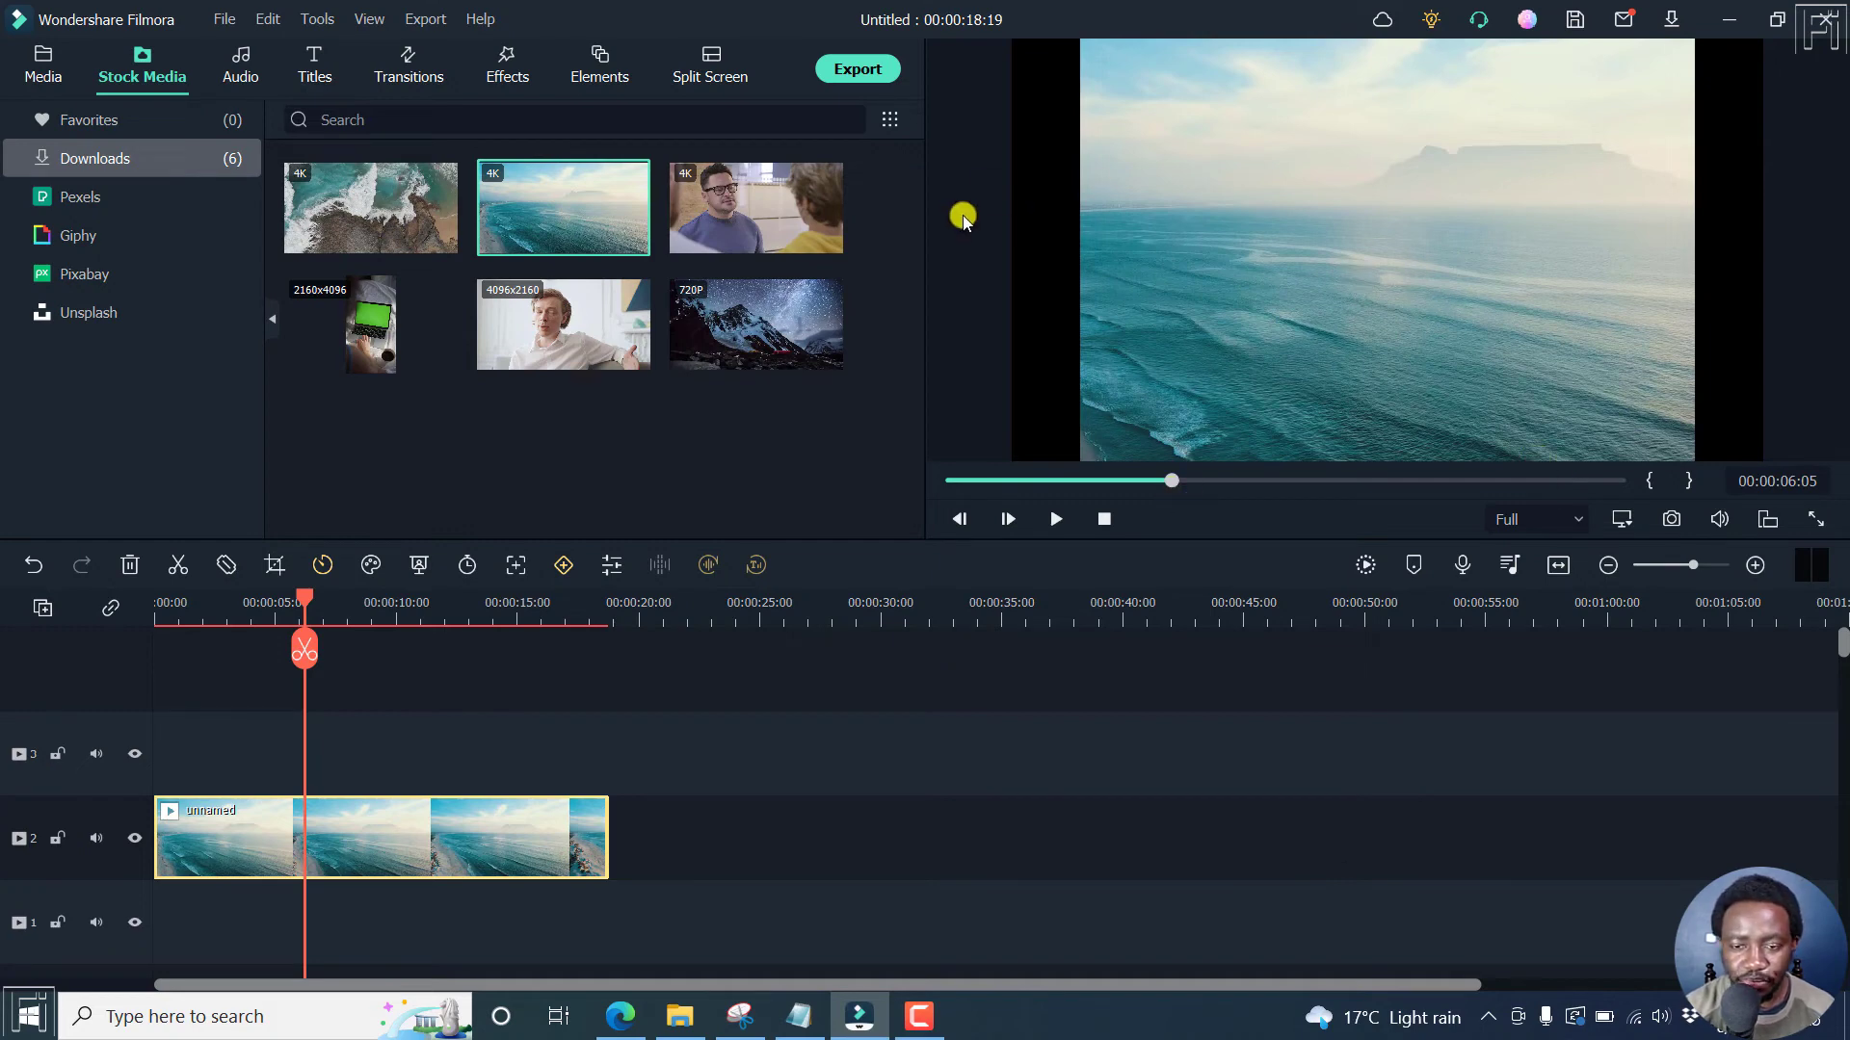
mouse_move(1048, 327)
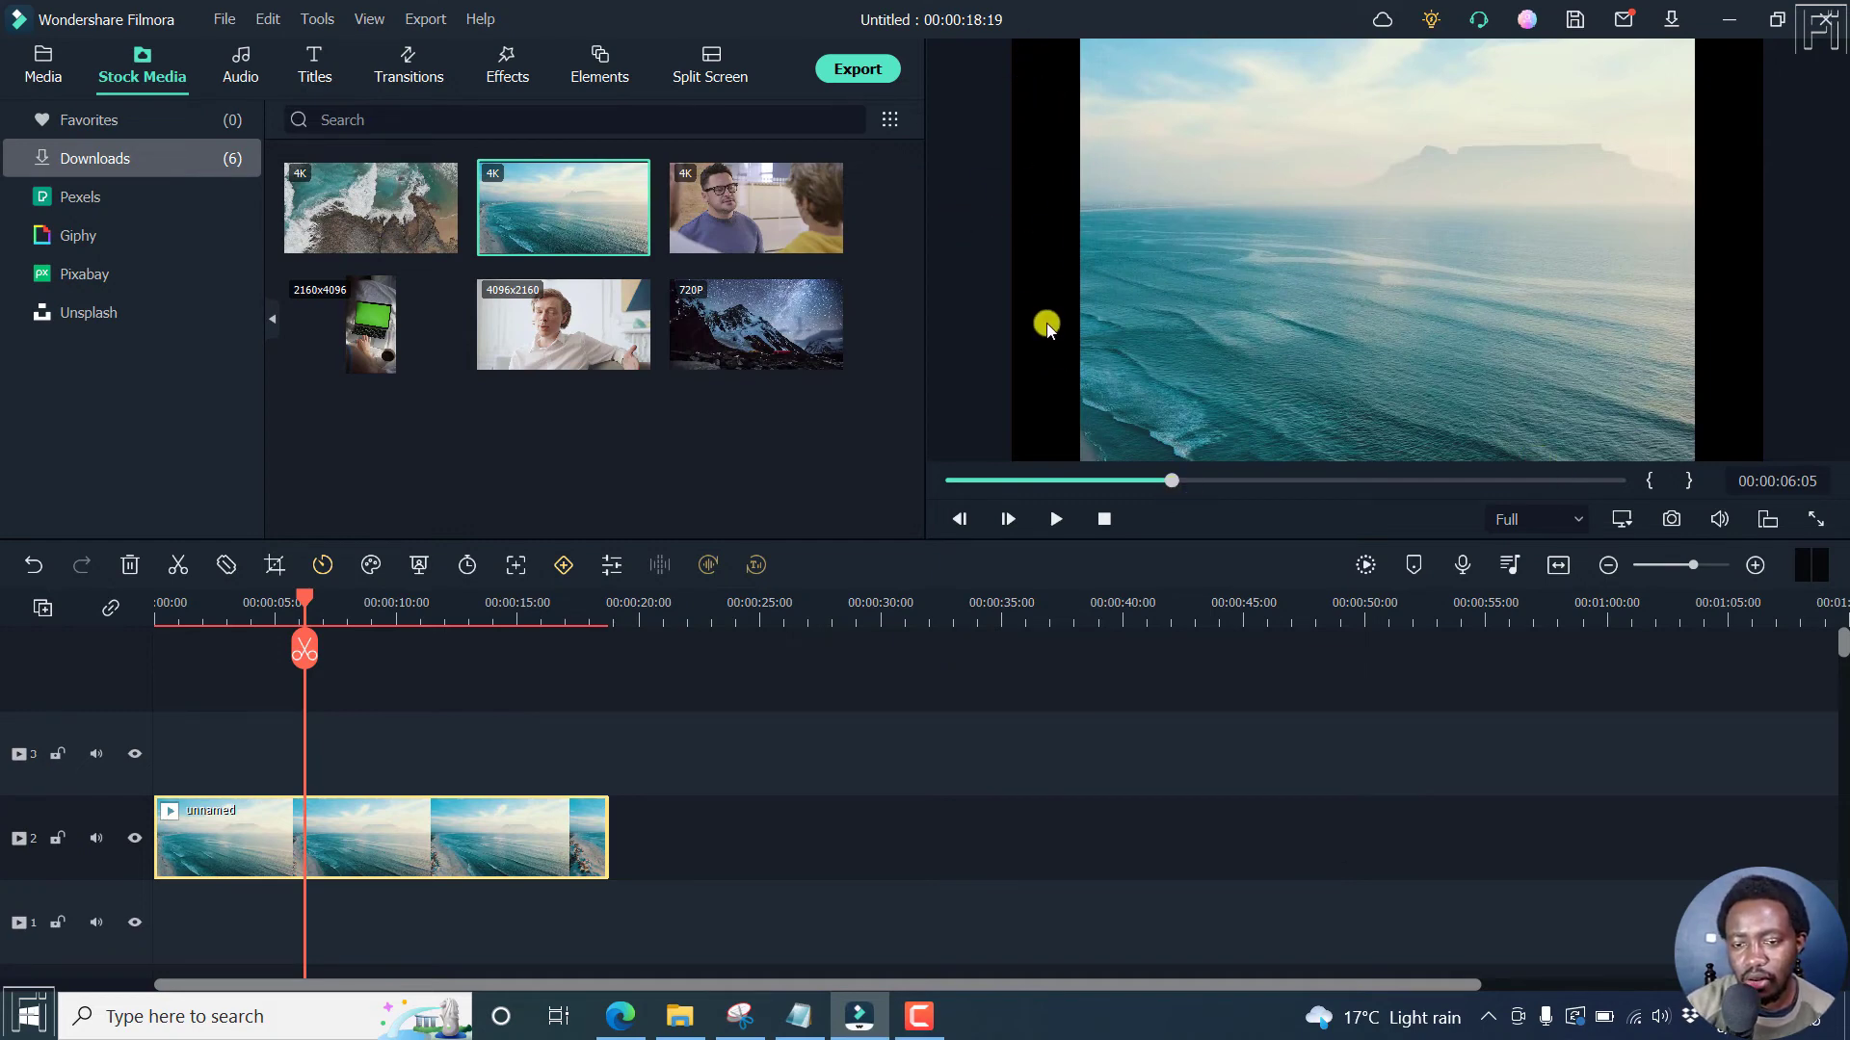
mouse_move(1036, 244)
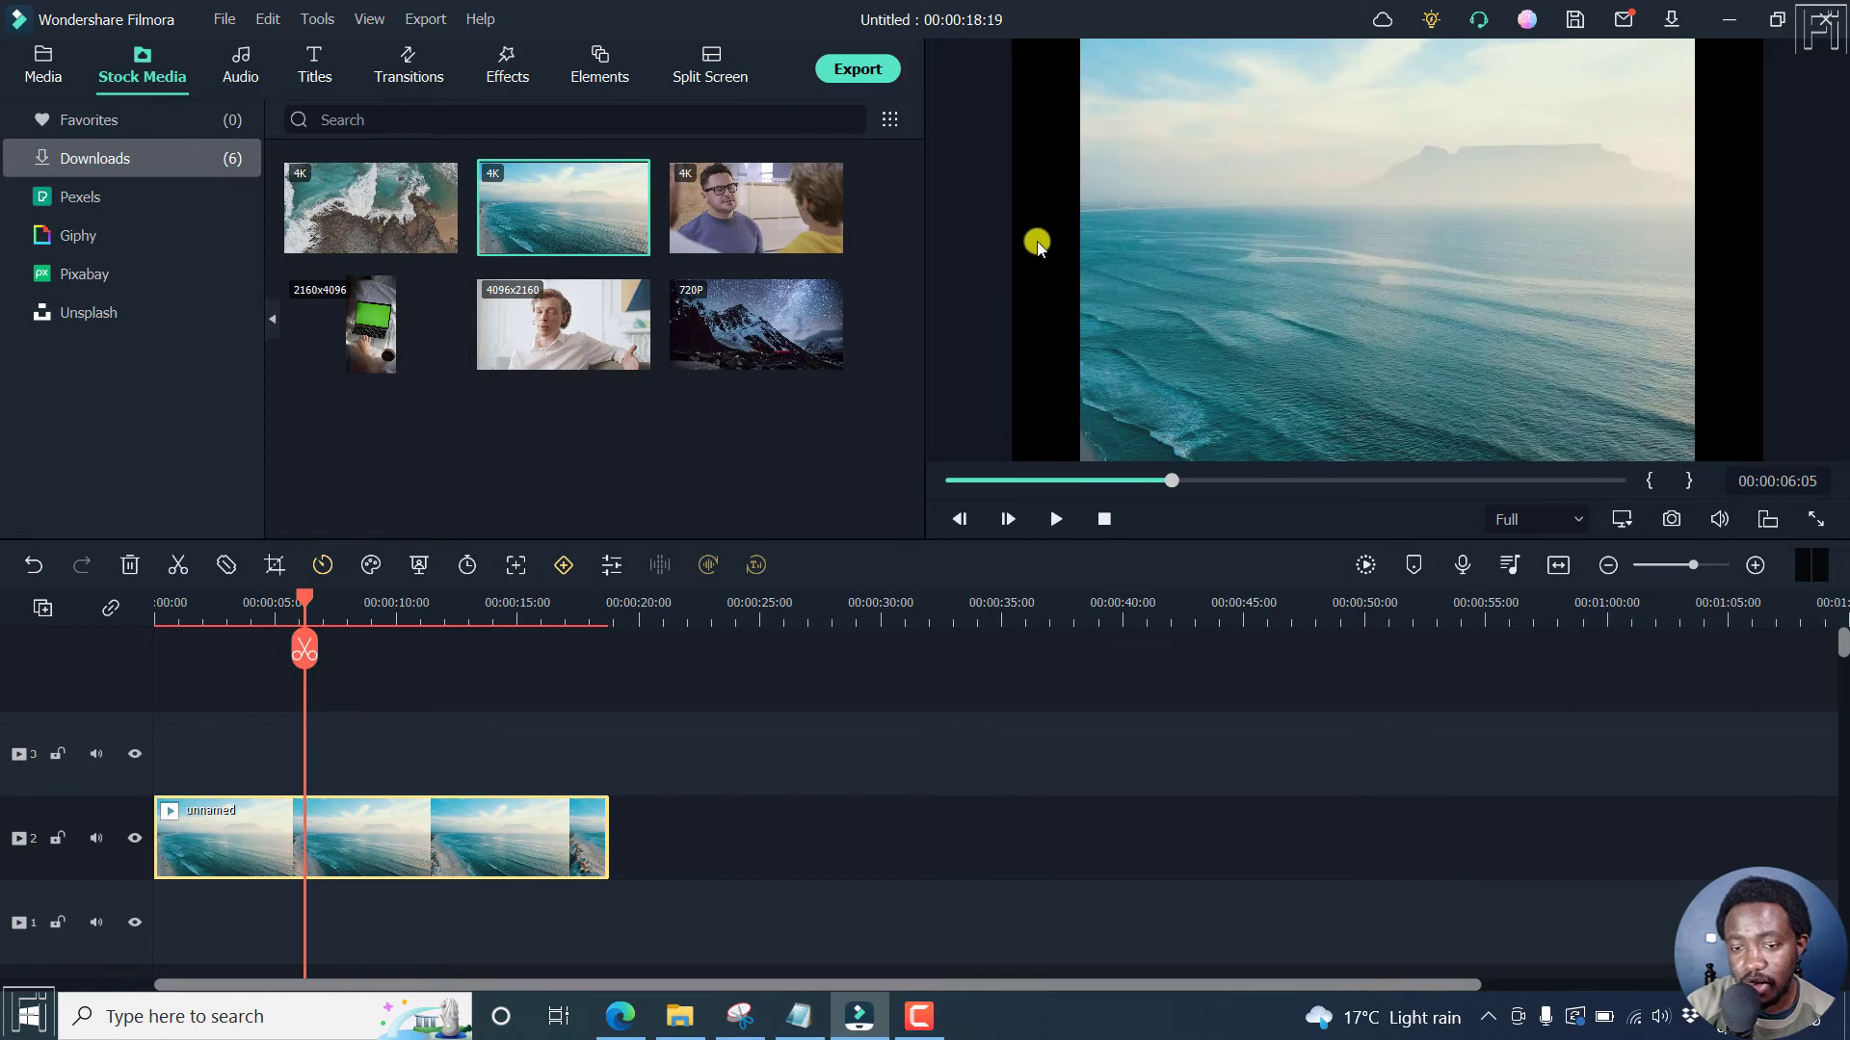
mouse_move(905, 906)
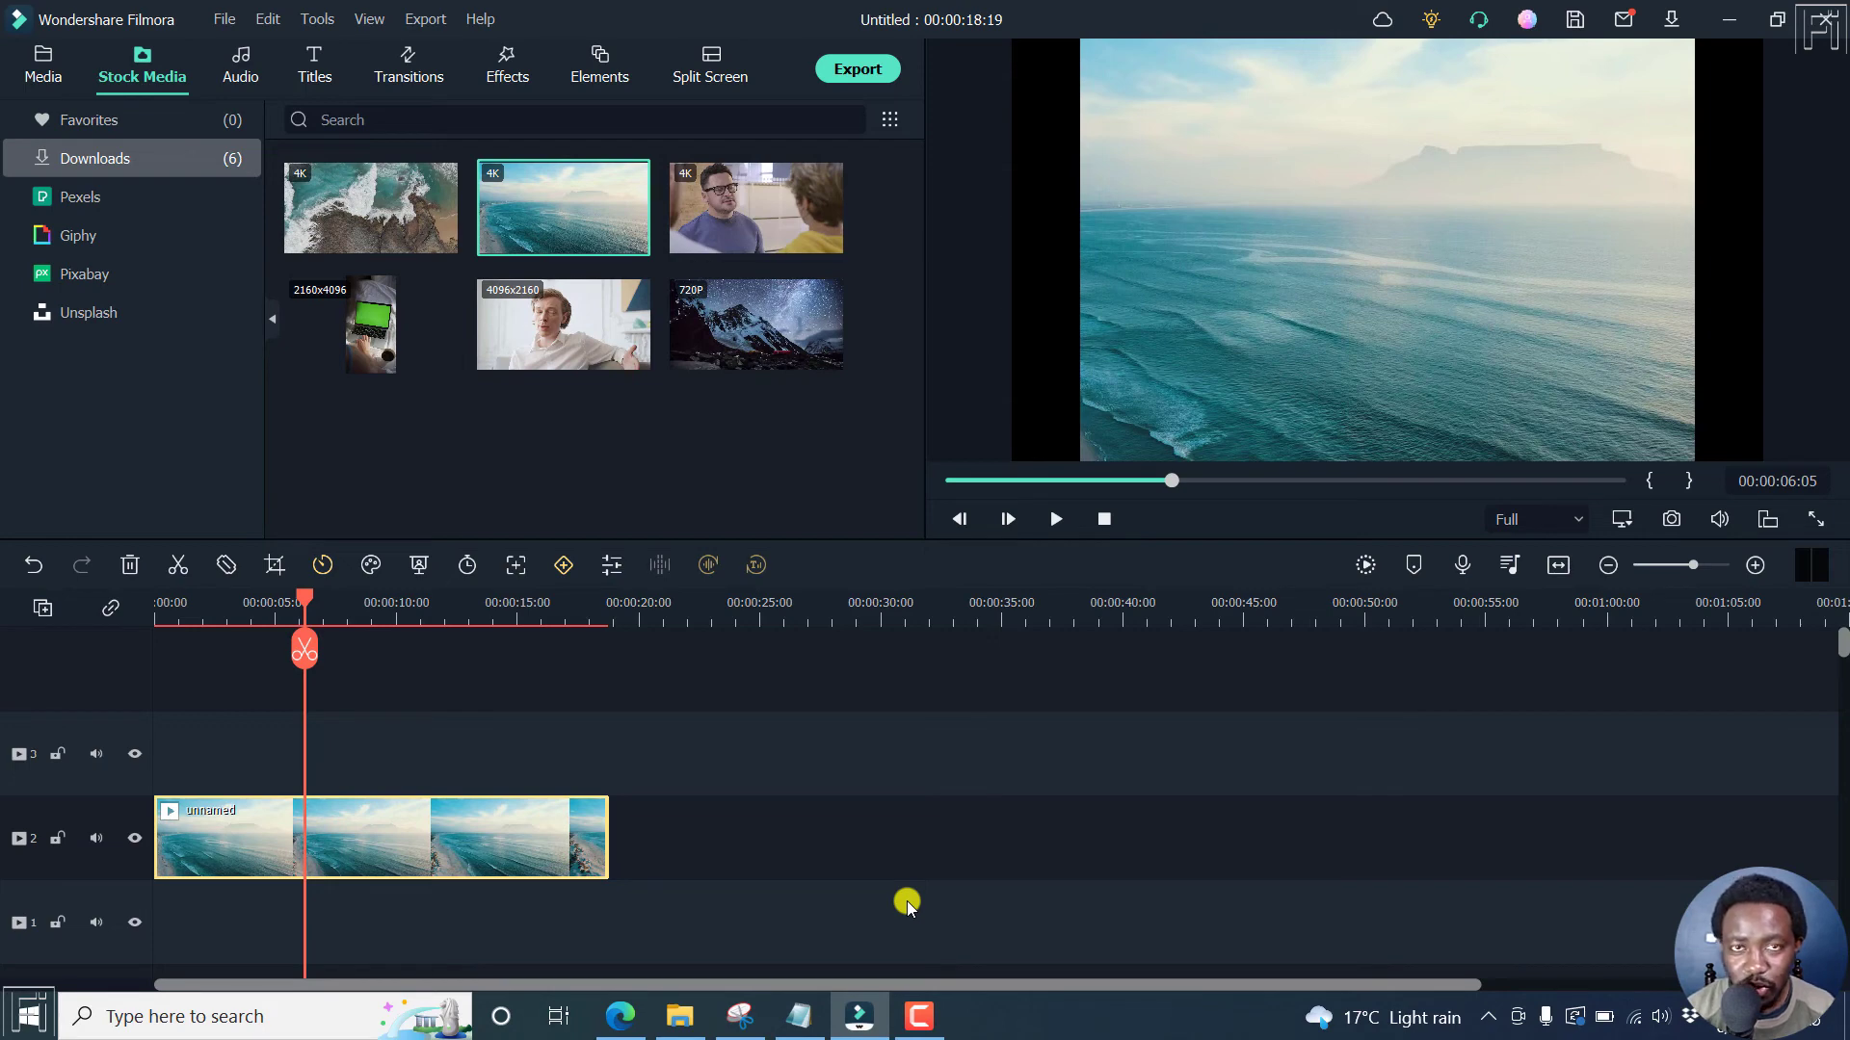
mouse_move(1157, 223)
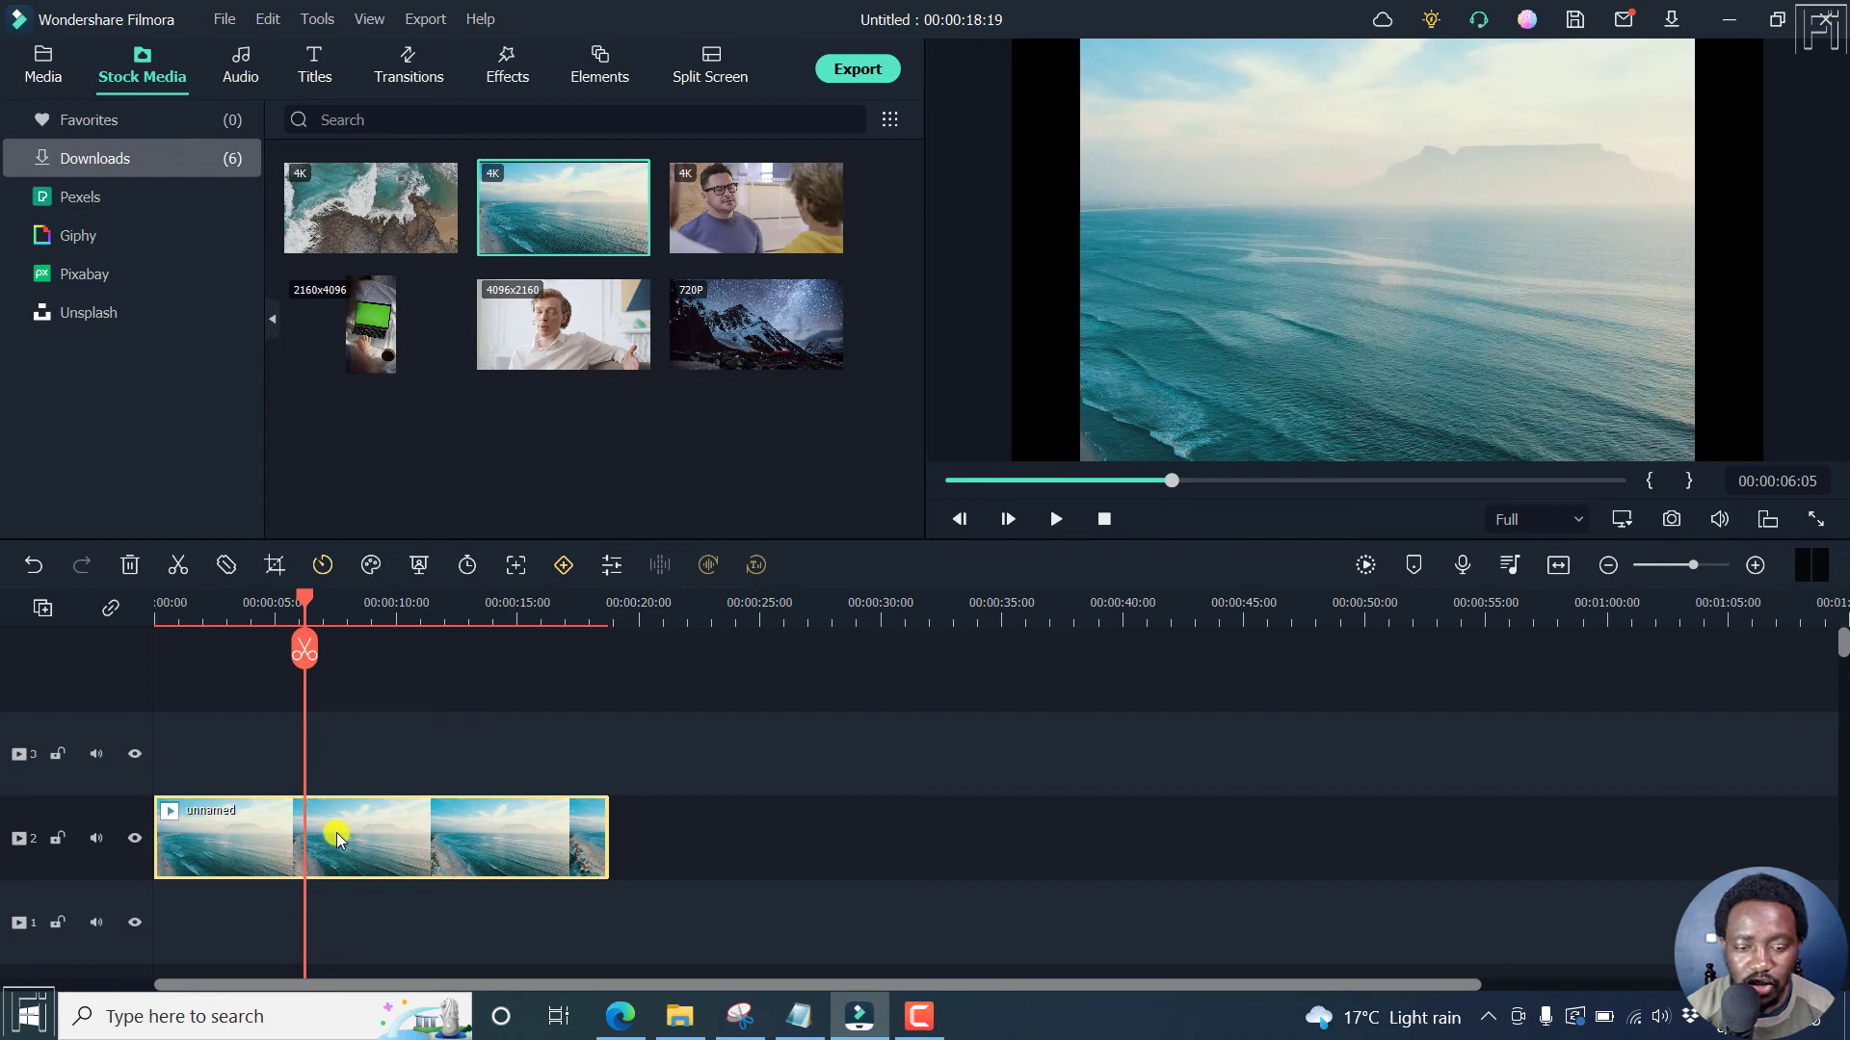
Step: Delete the crop effect from the beach clip so the full uncropped frame returns
right_click(336, 838)
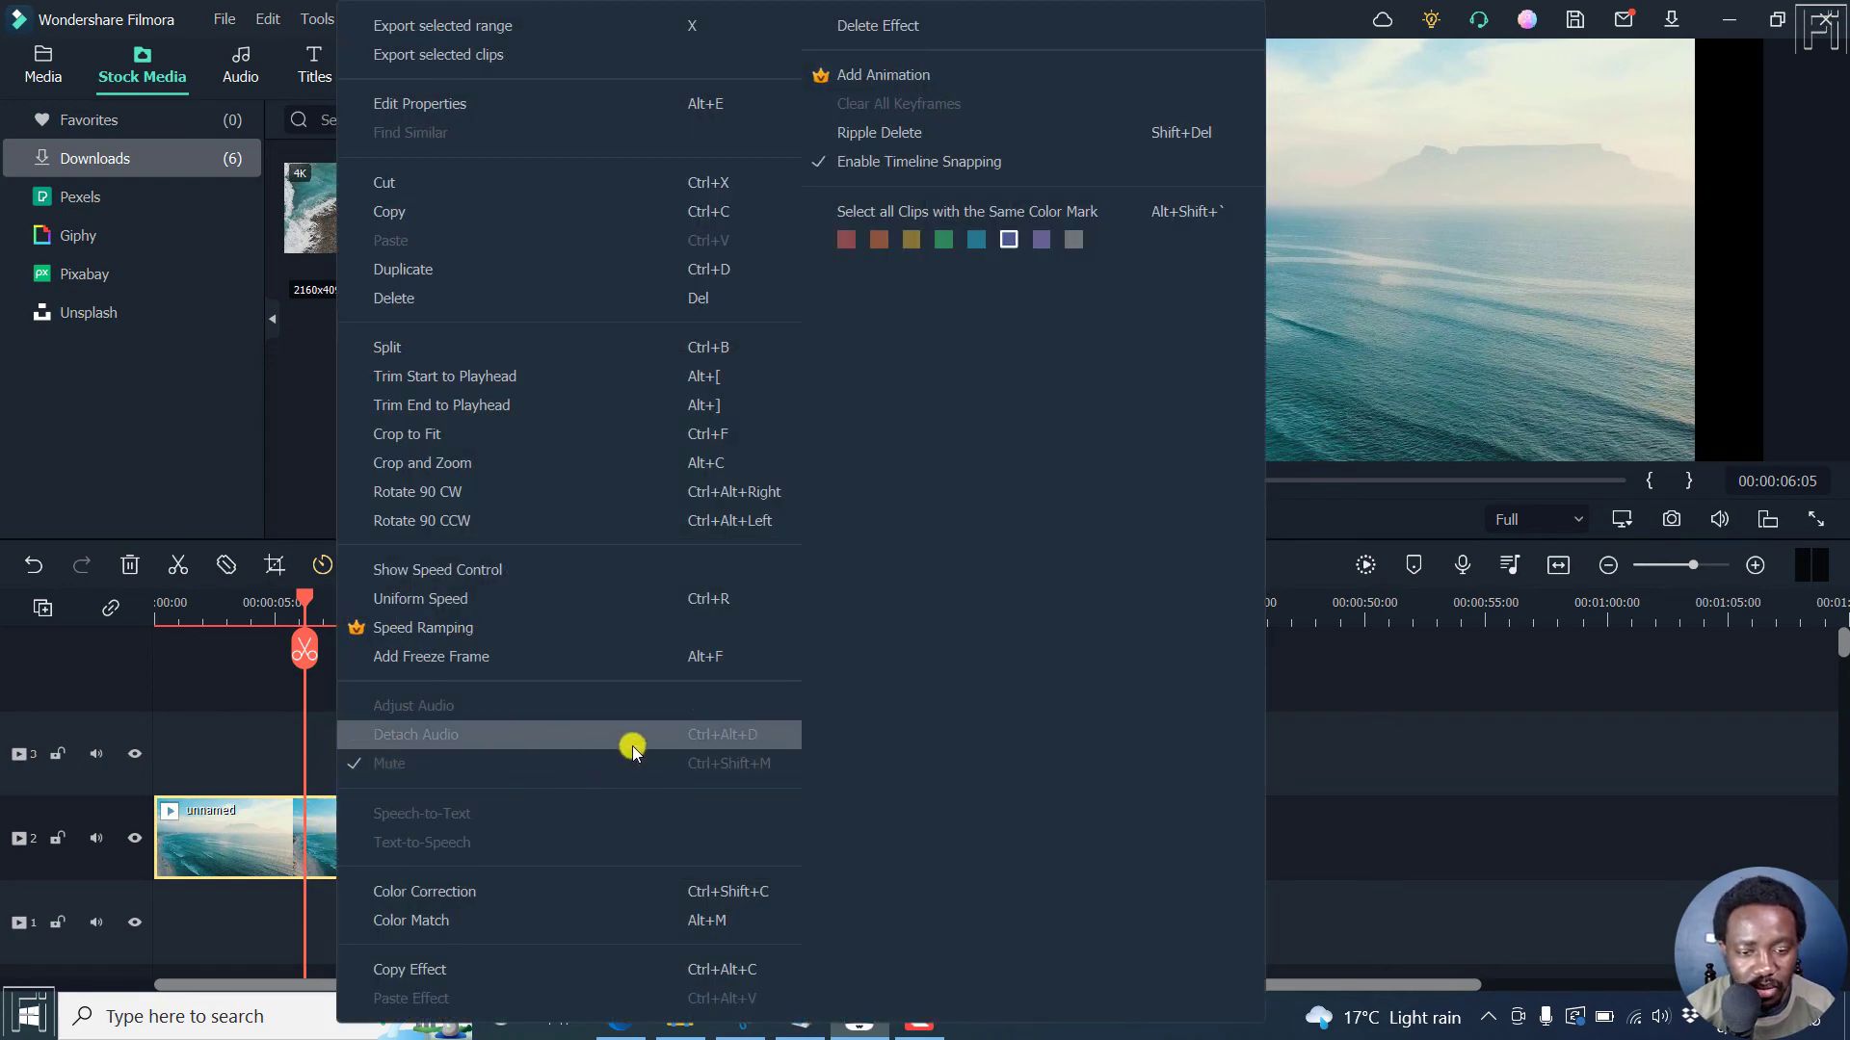
mouse_move(695, 944)
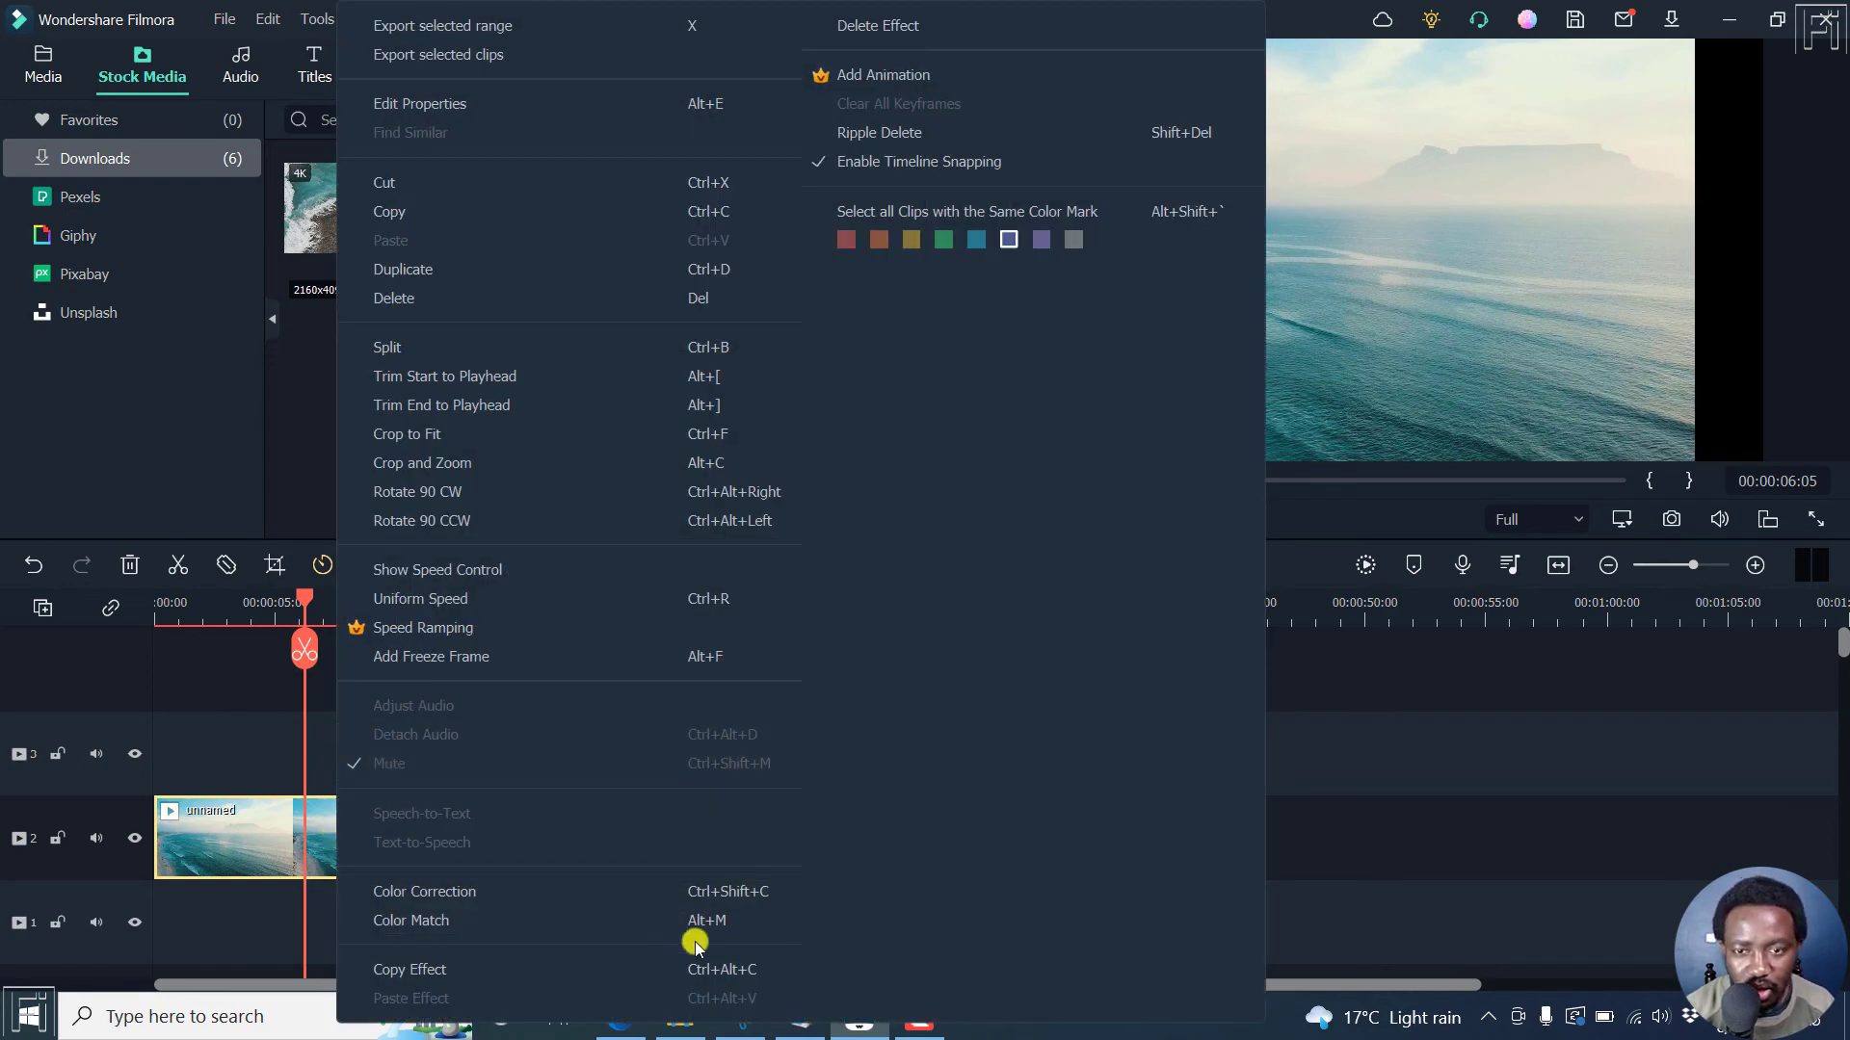
mouse_move(878, 25)
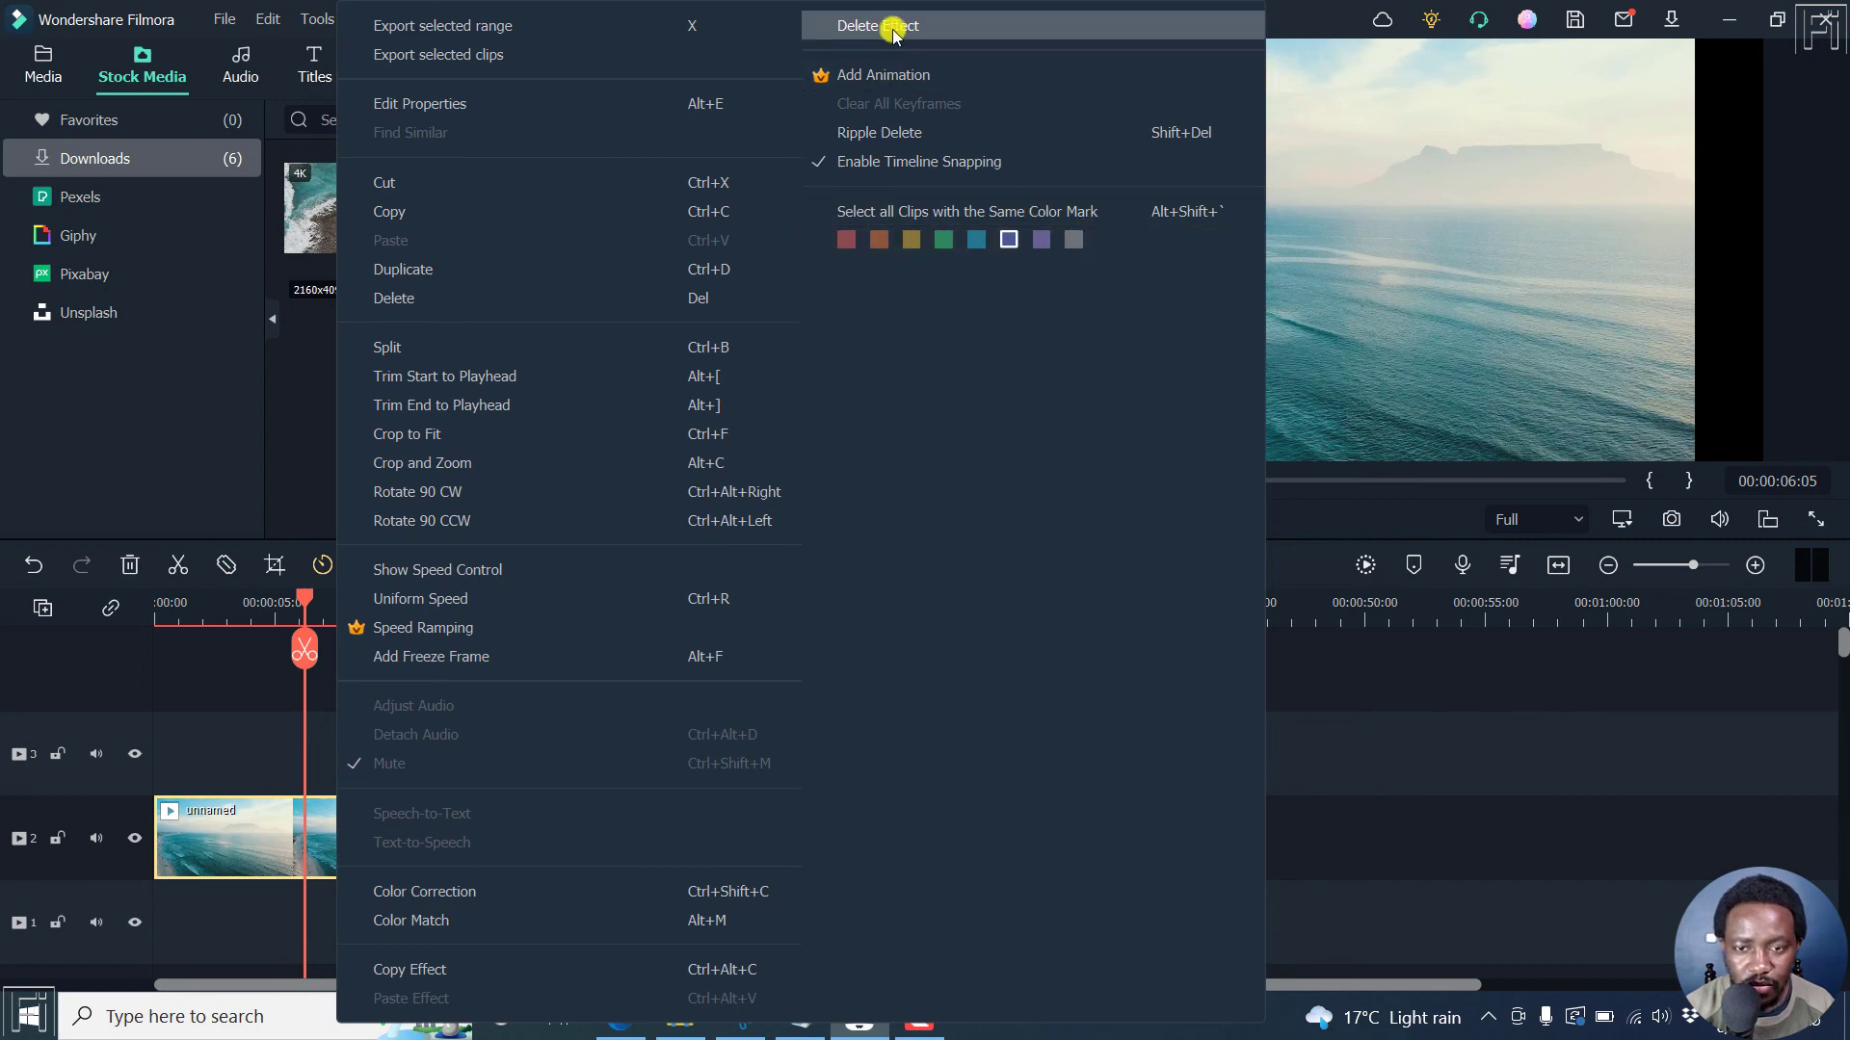
click(403, 270)
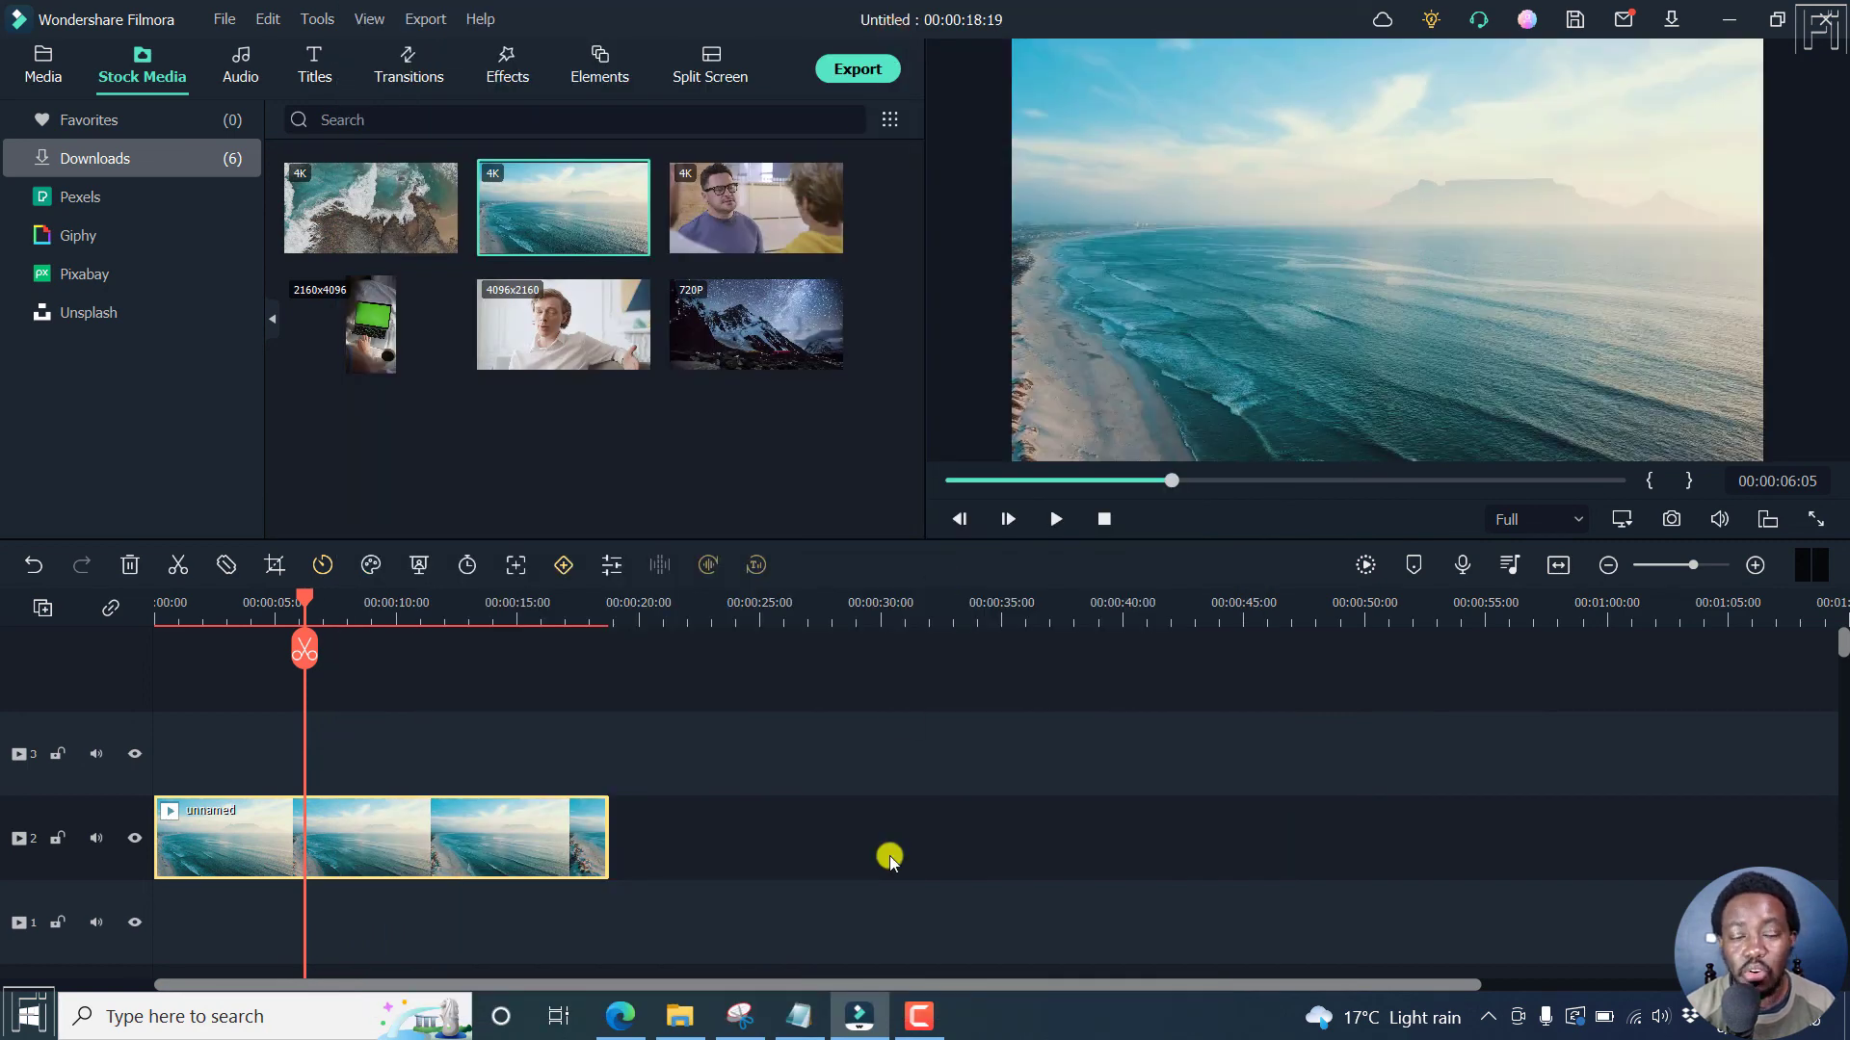